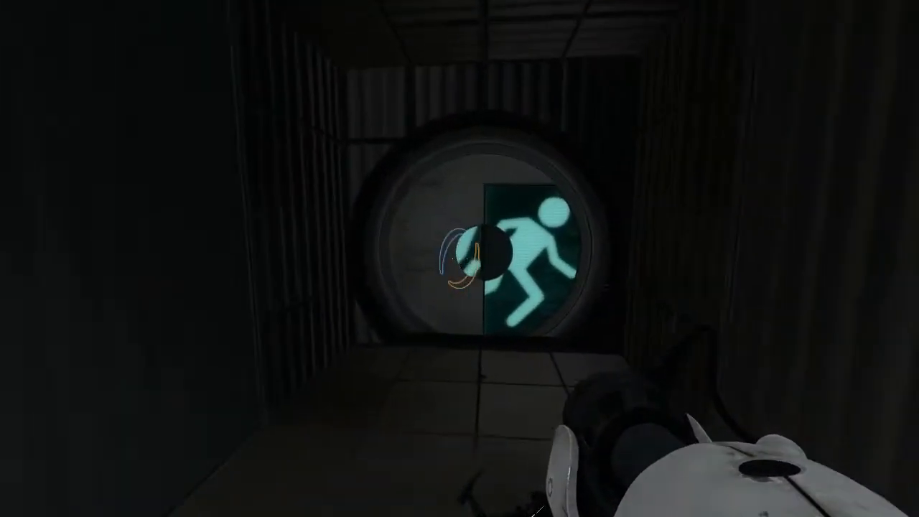
mouse_move(459, 258)
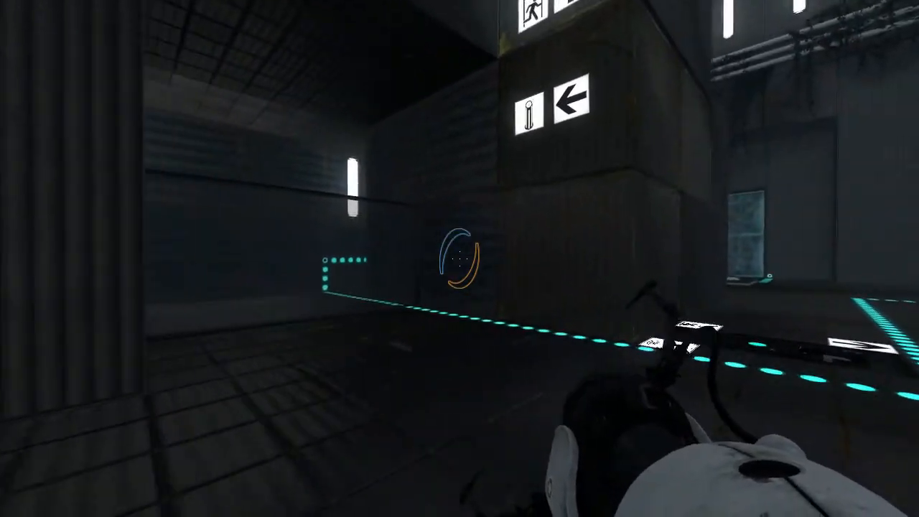
mouse_move(459, 258)
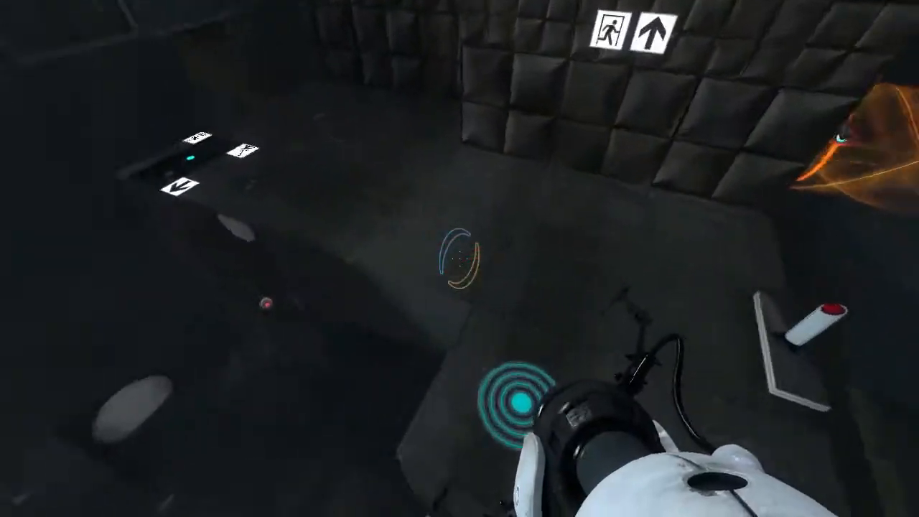
mouse_move(460, 258)
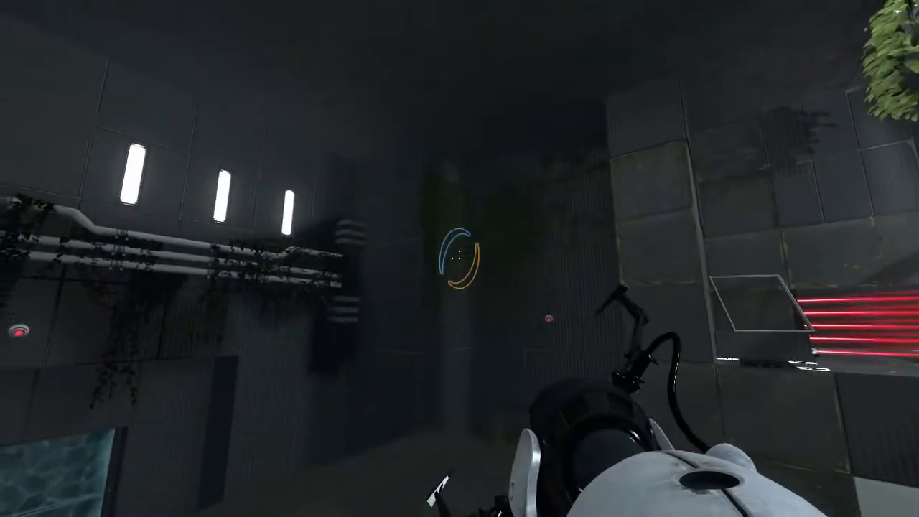
mouse_move(459, 259)
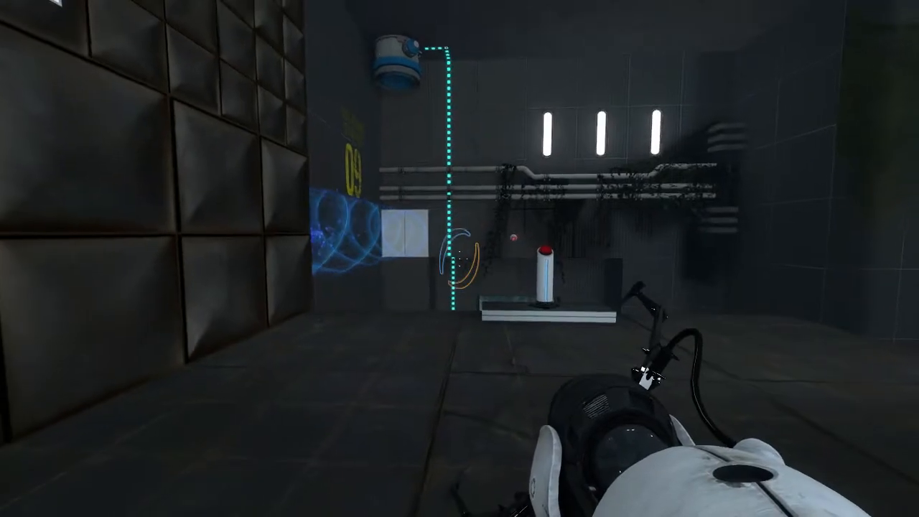
mouse_move(460, 258)
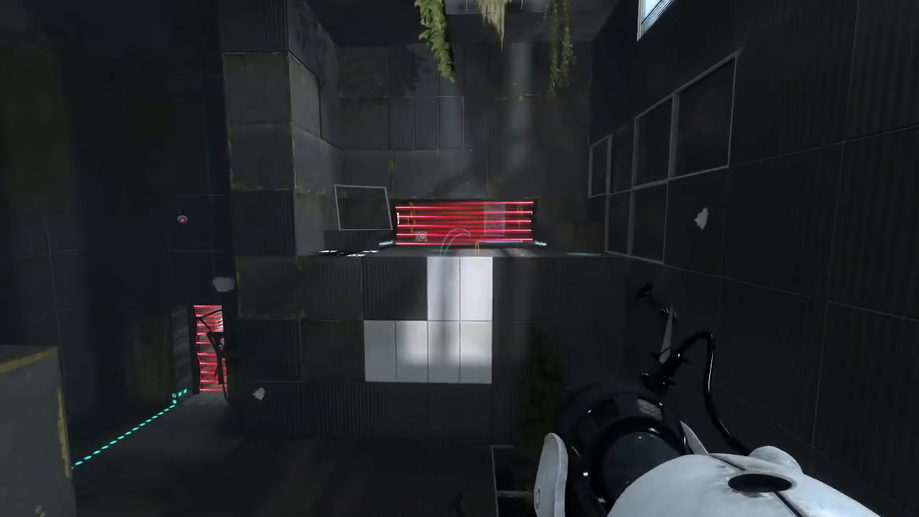
mouse_move(459, 259)
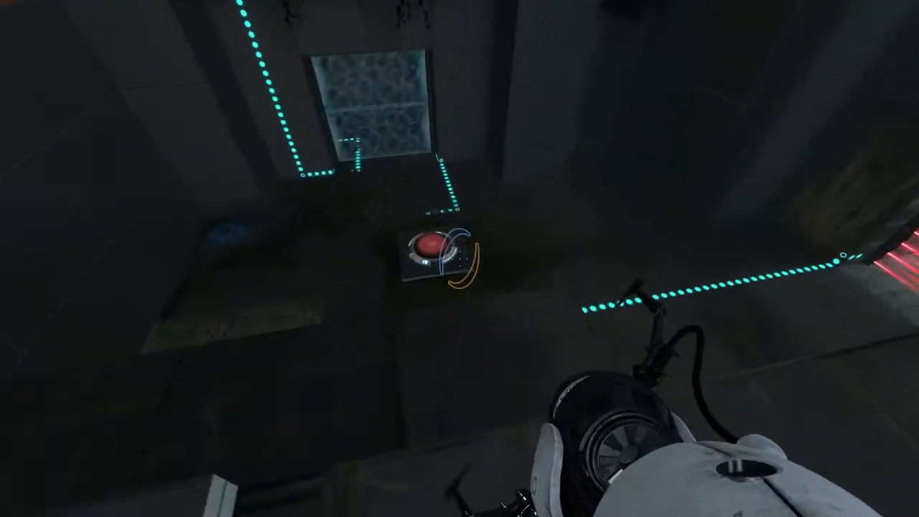
mouse_move(459, 258)
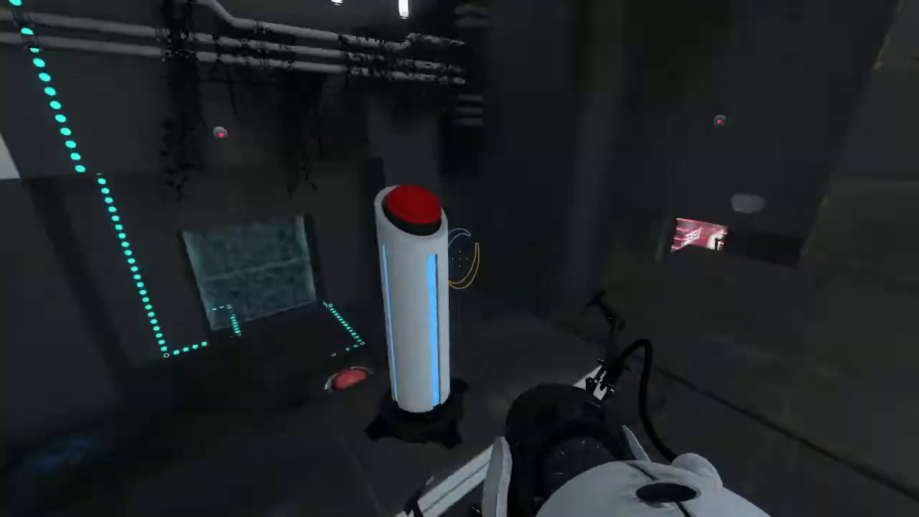
mouse_move(459, 258)
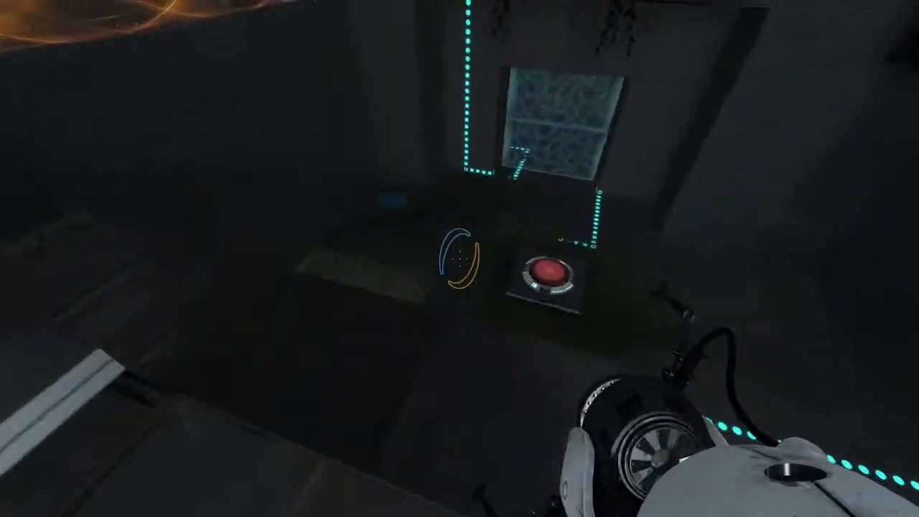
mouse_move(459, 259)
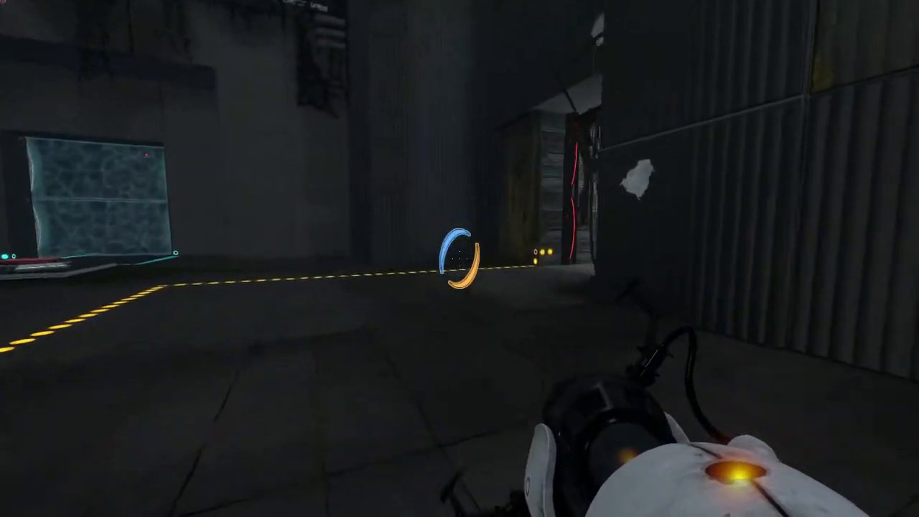
mouse_move(460, 258)
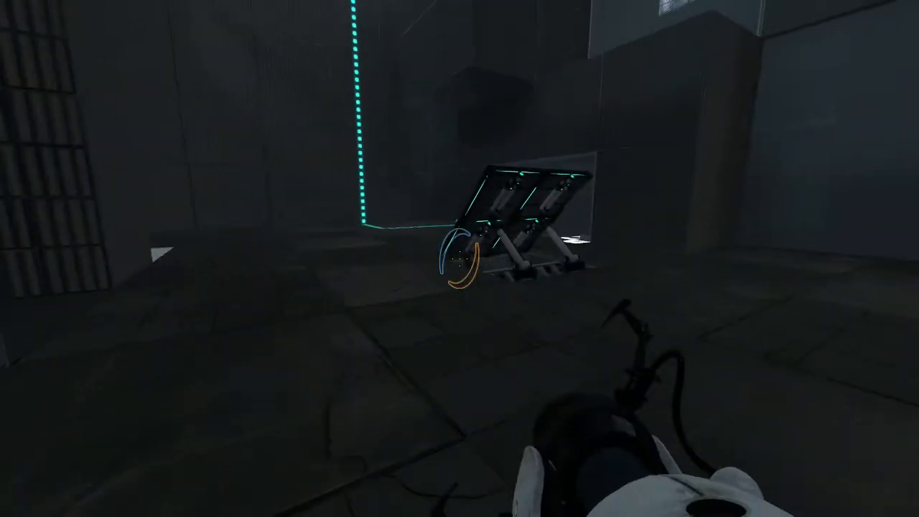
mouse_move(460, 258)
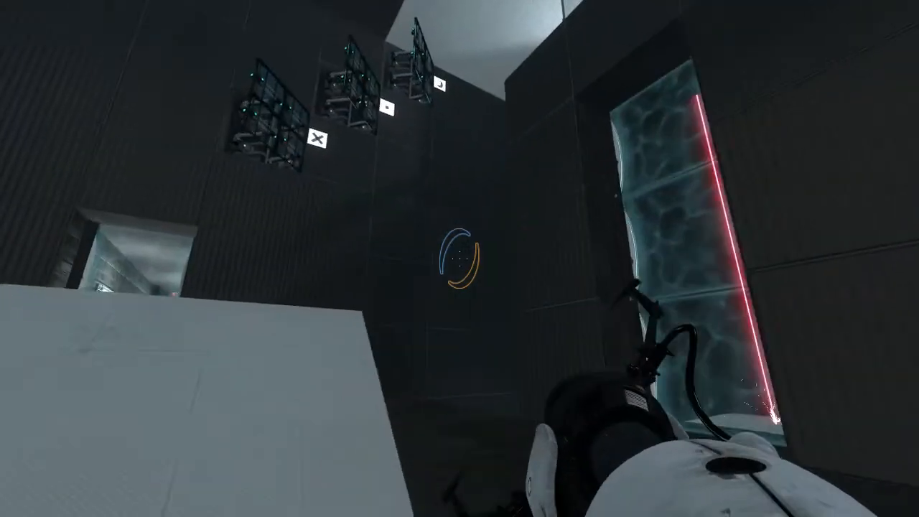
mouse_move(459, 258)
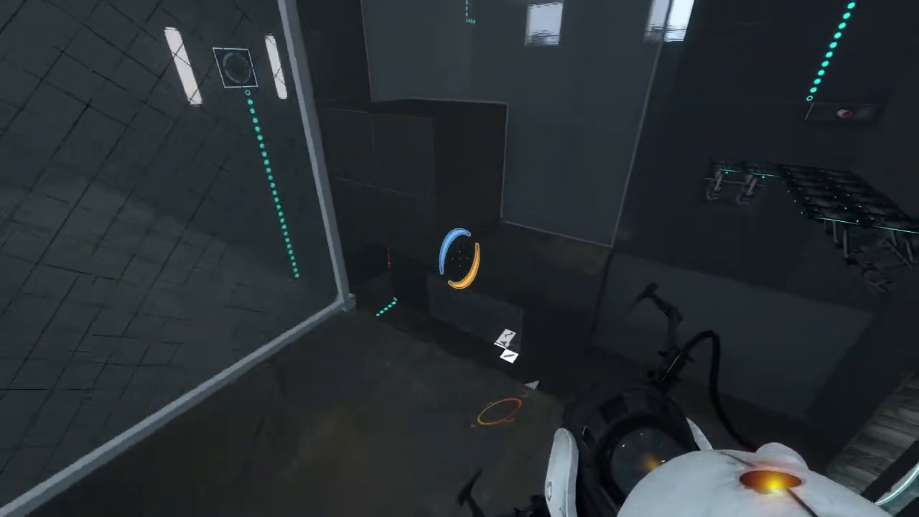
mouse_move(459, 258)
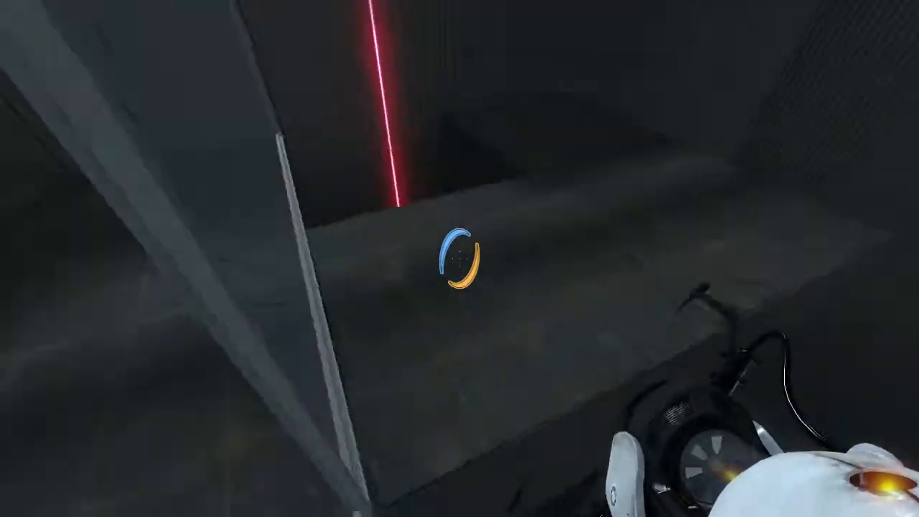
mouse_move(459, 259)
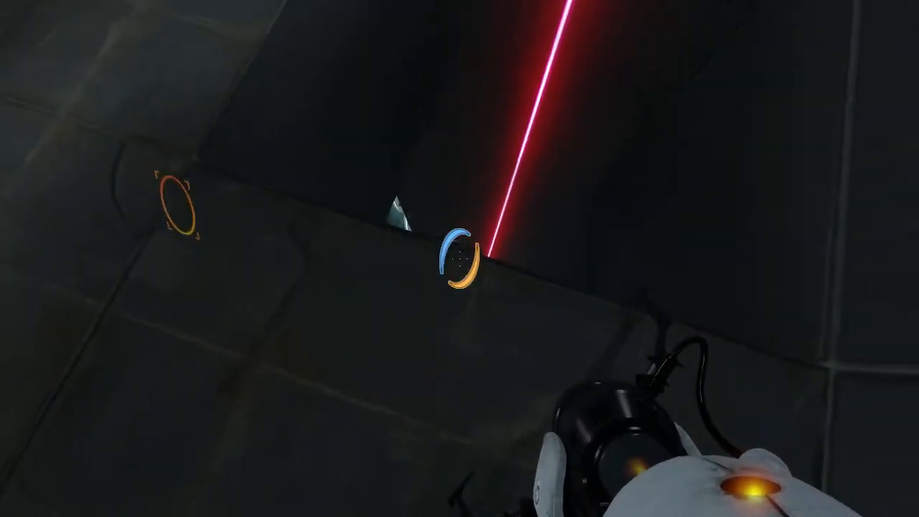
mouse_move(459, 259)
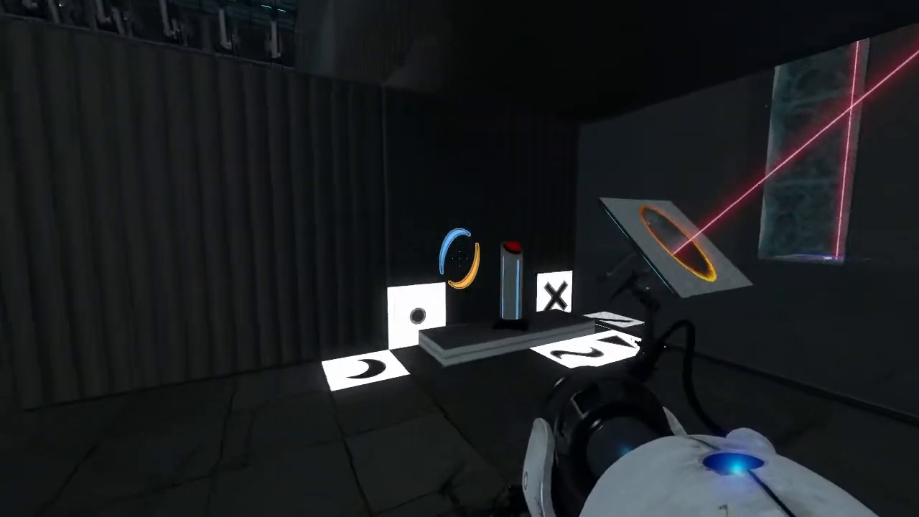
mouse_move(460, 258)
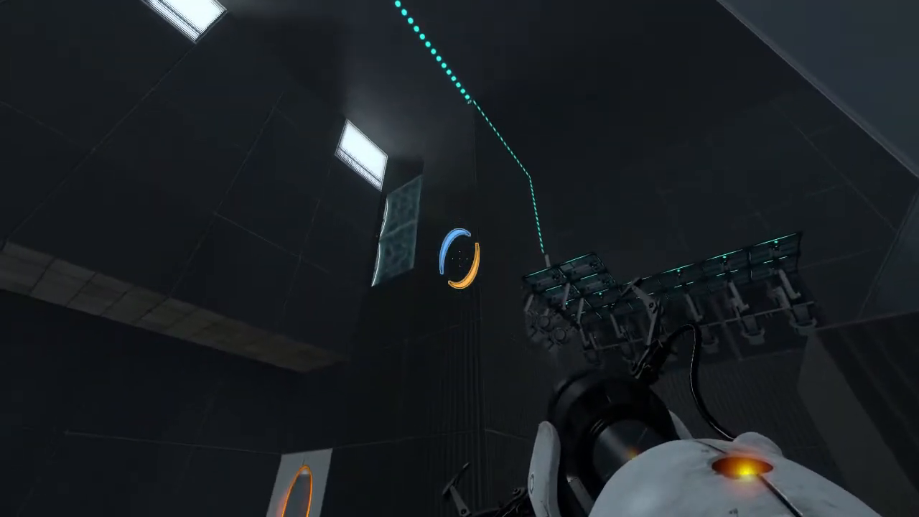
mouse_move(460, 258)
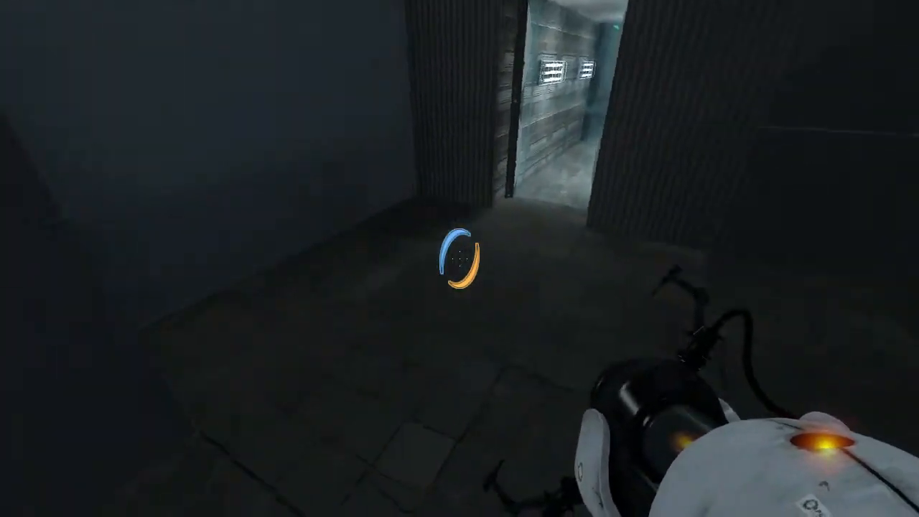
mouse_move(459, 258)
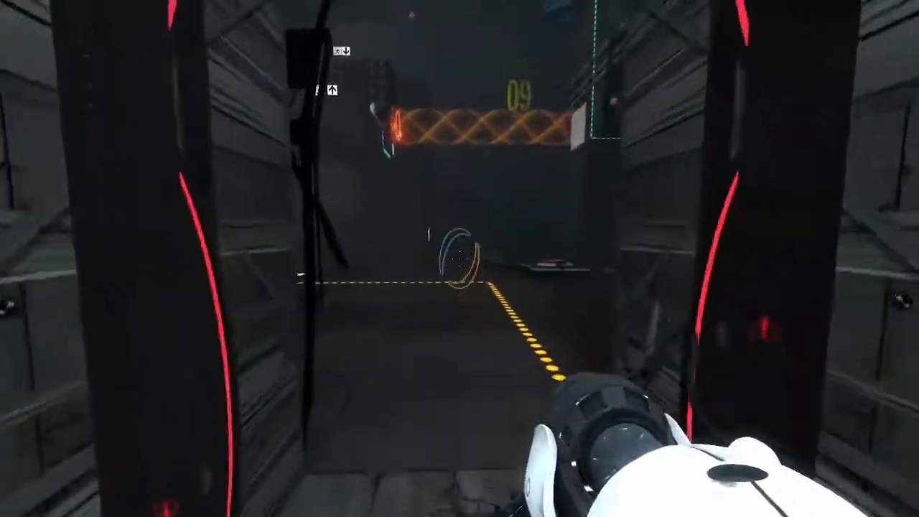
mouse_move(459, 258)
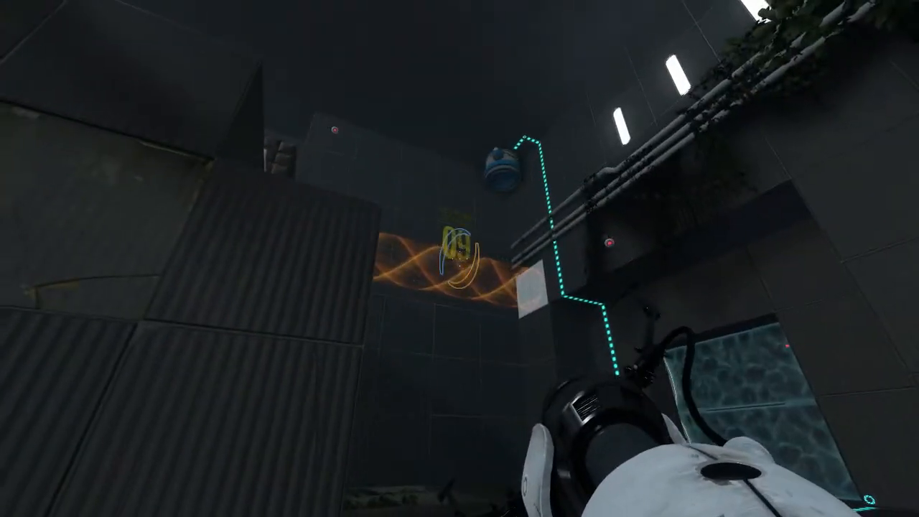
mouse_move(460, 259)
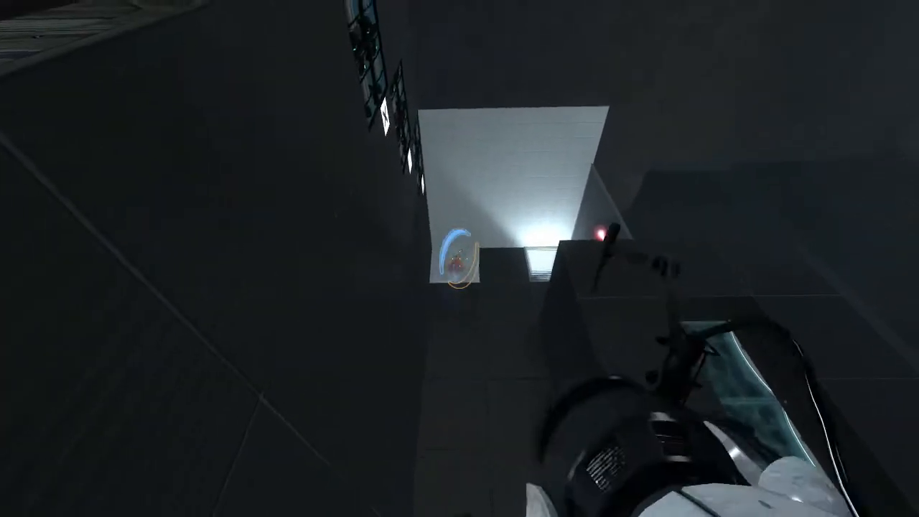
mouse_move(459, 258)
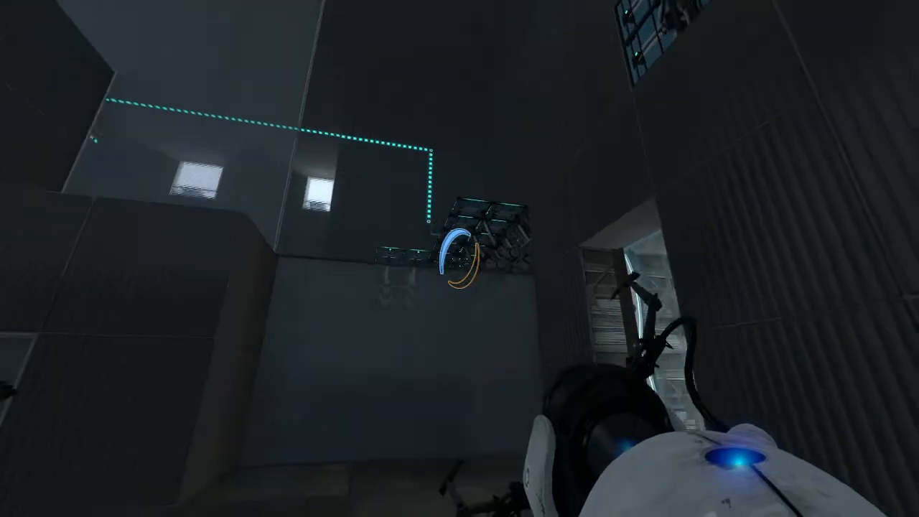
mouse_move(459, 258)
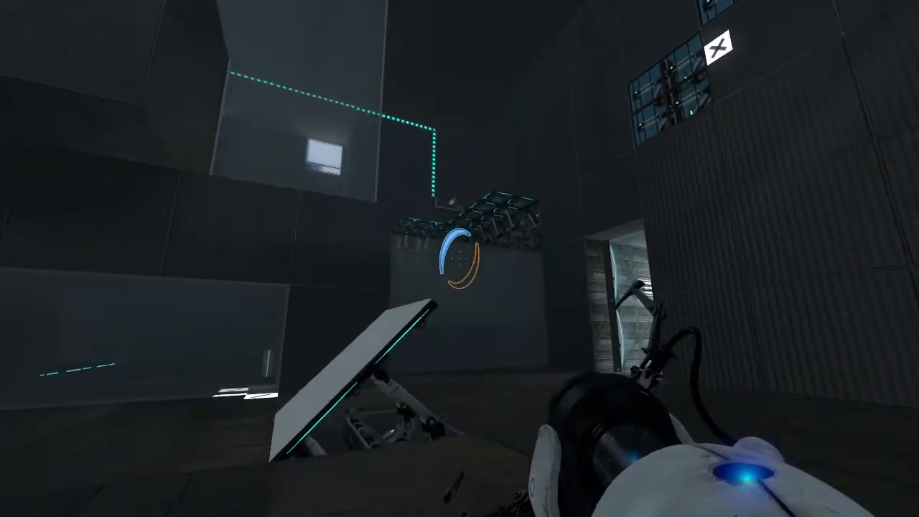
mouse_move(459, 258)
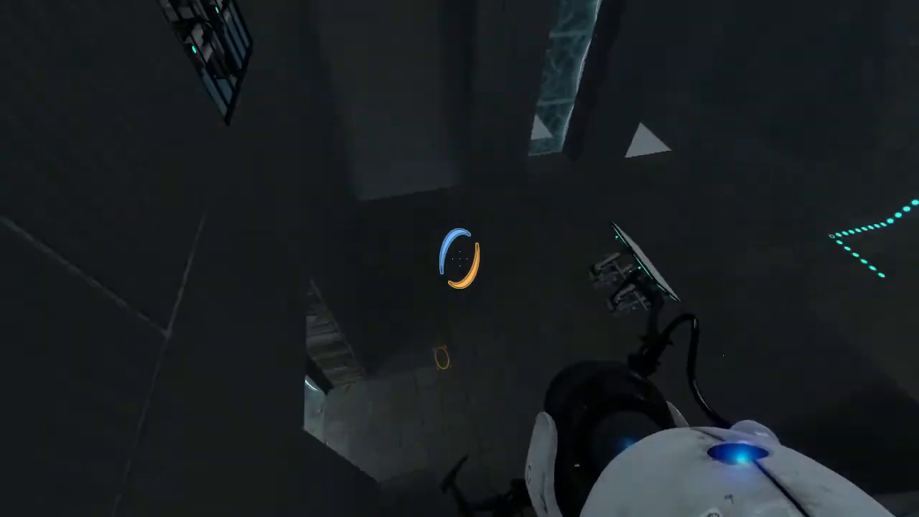
mouse_move(460, 259)
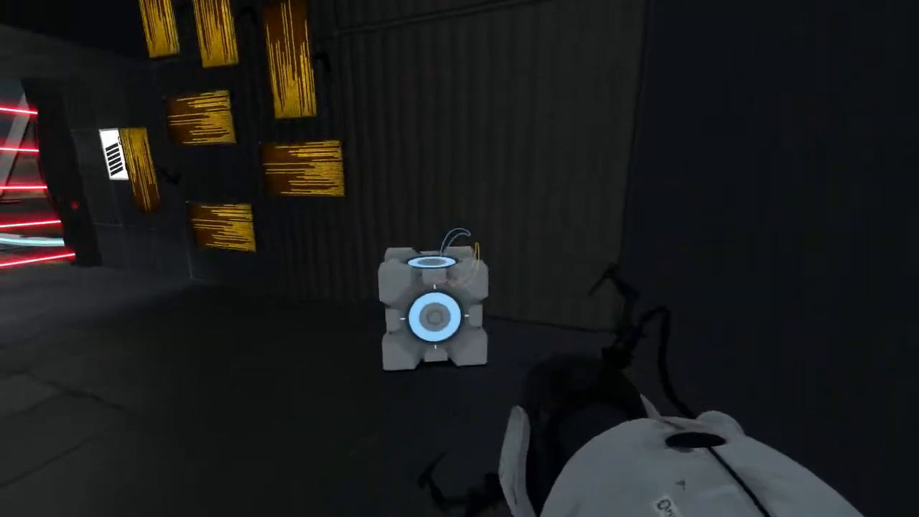
mouse_move(460, 259)
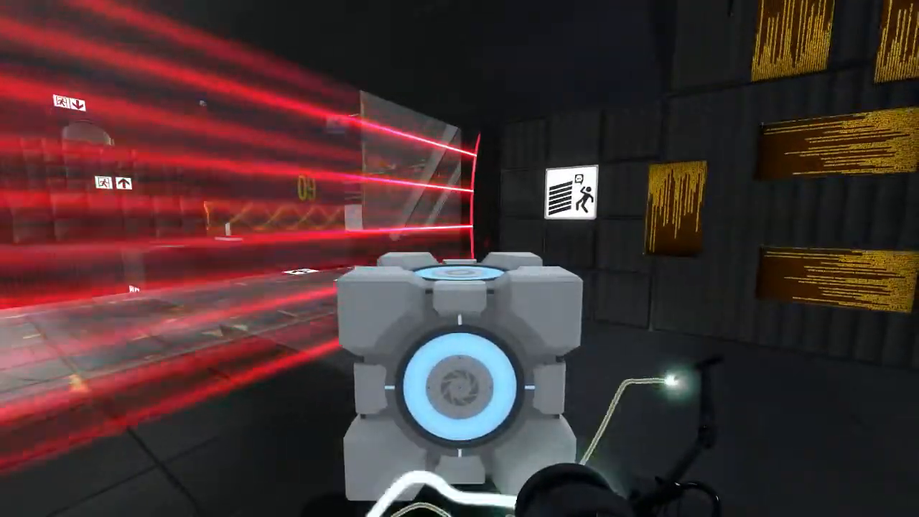
mouse_move(460, 258)
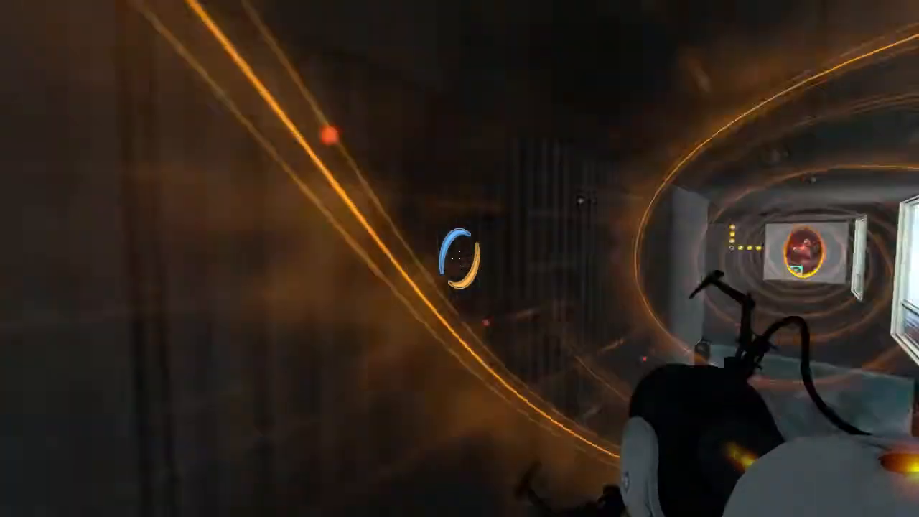
mouse_move(459, 259)
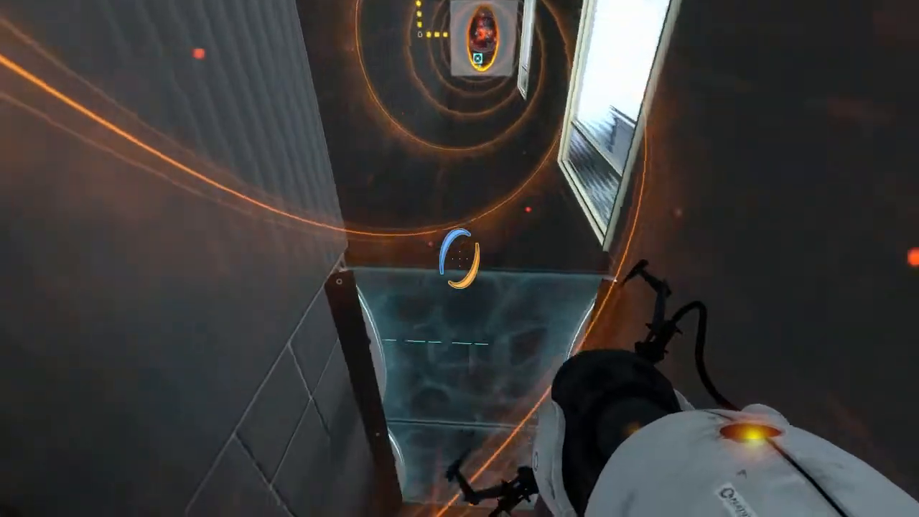
mouse_move(460, 259)
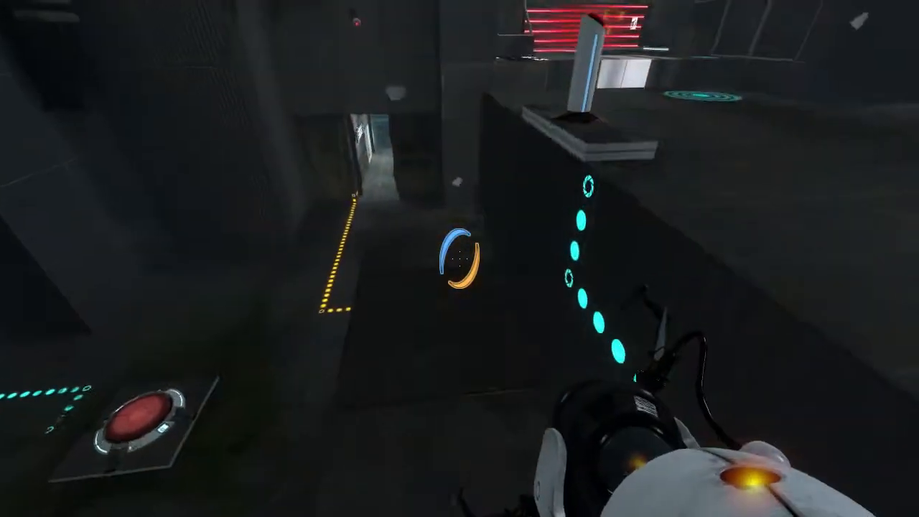
mouse_move(459, 258)
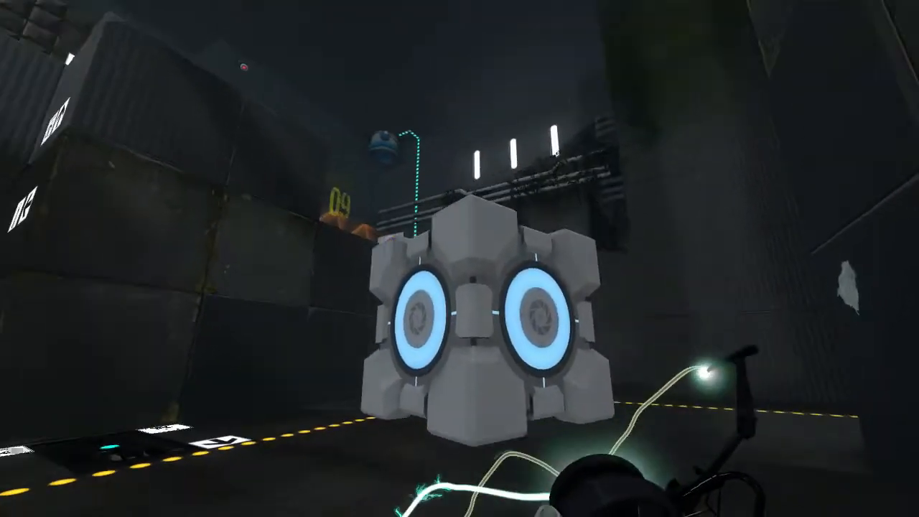
mouse_move(460, 258)
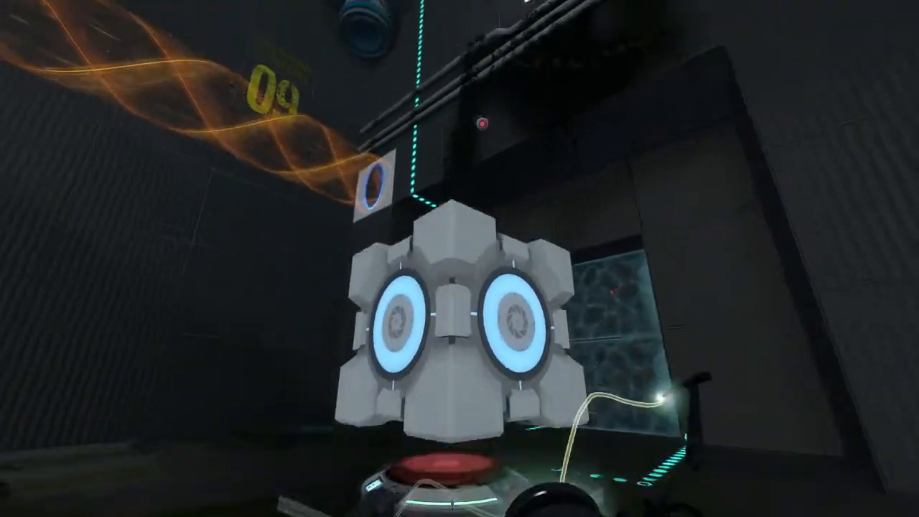
mouse_move(459, 258)
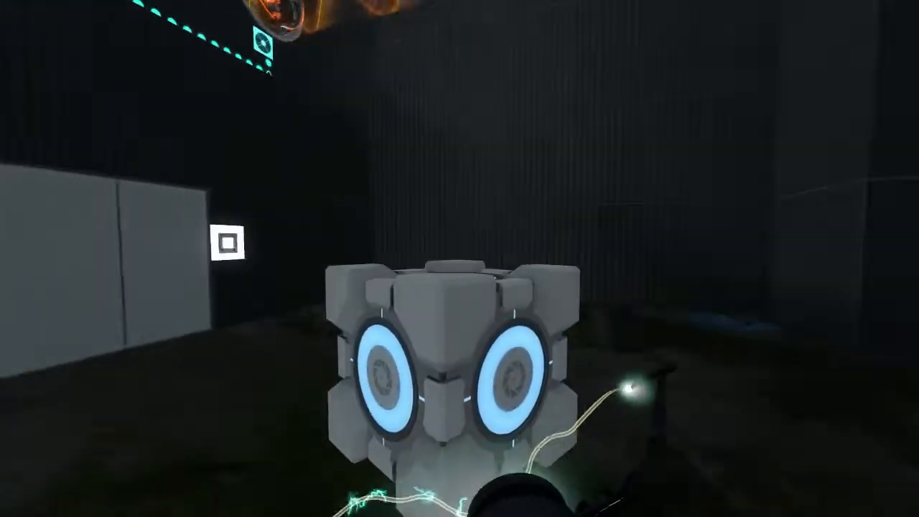
mouse_move(459, 258)
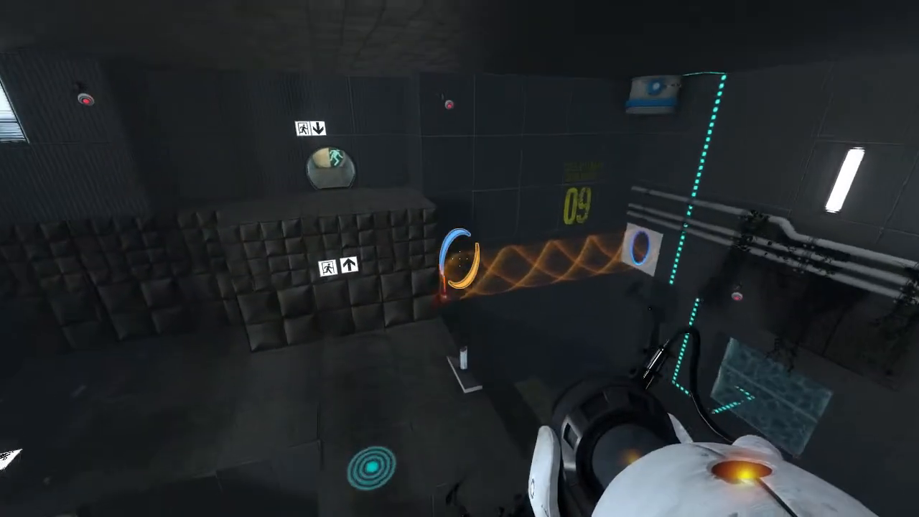
mouse_move(459, 259)
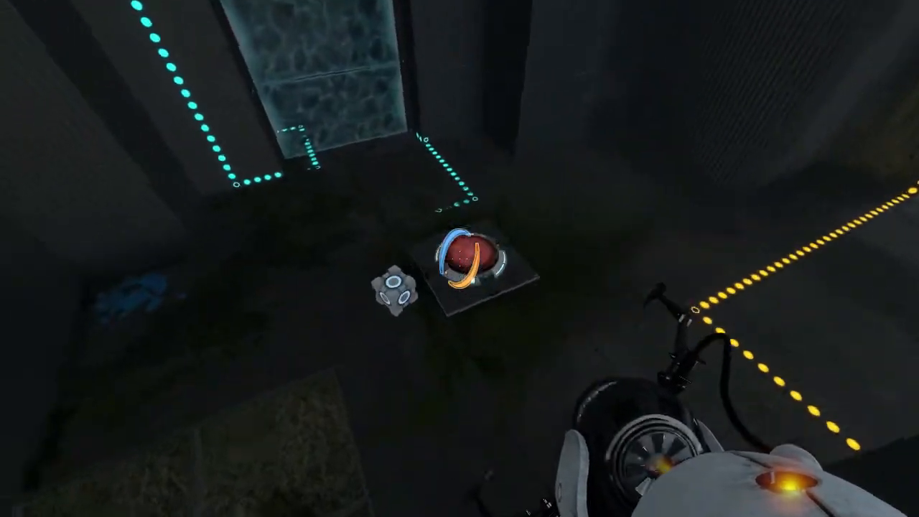
mouse_move(459, 259)
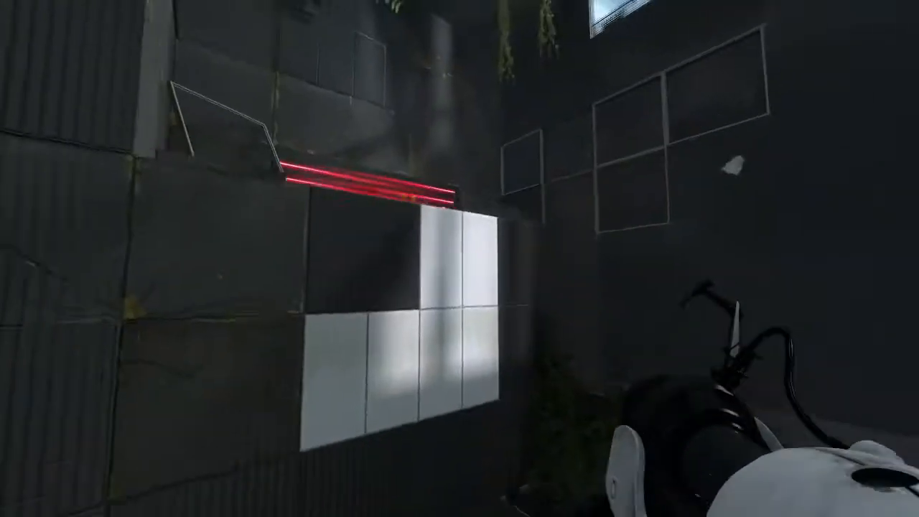
mouse_move(459, 258)
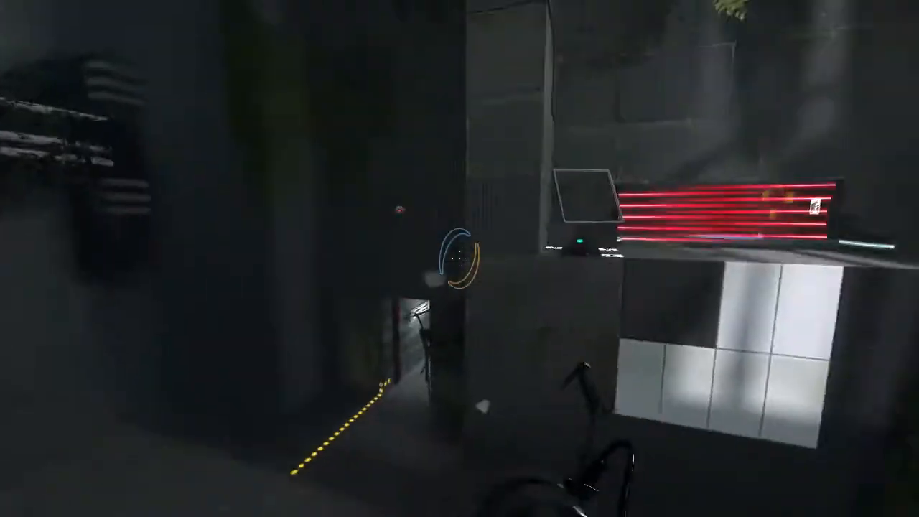
mouse_move(459, 259)
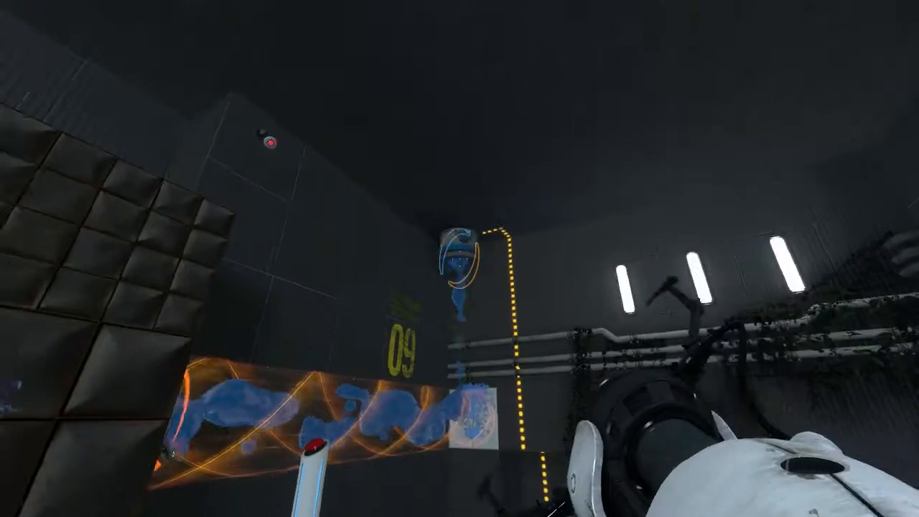
mouse_move(460, 259)
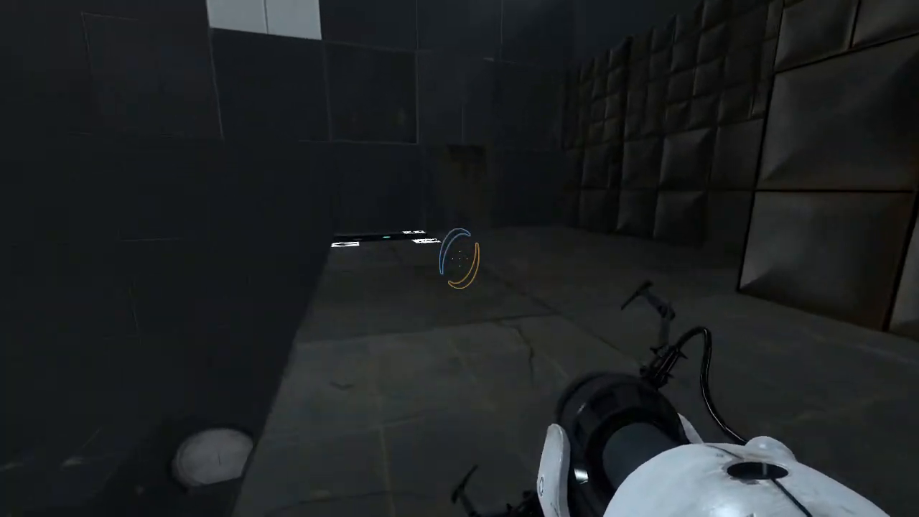
mouse_move(459, 258)
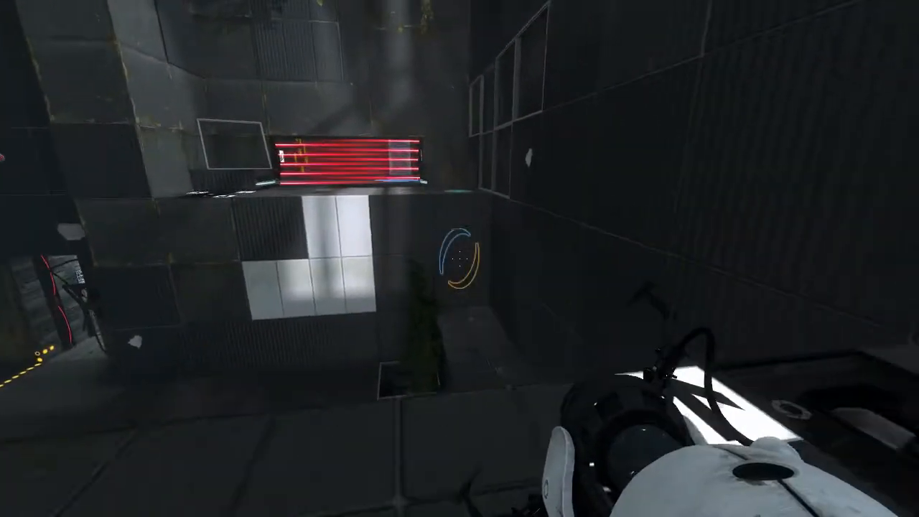
mouse_move(459, 258)
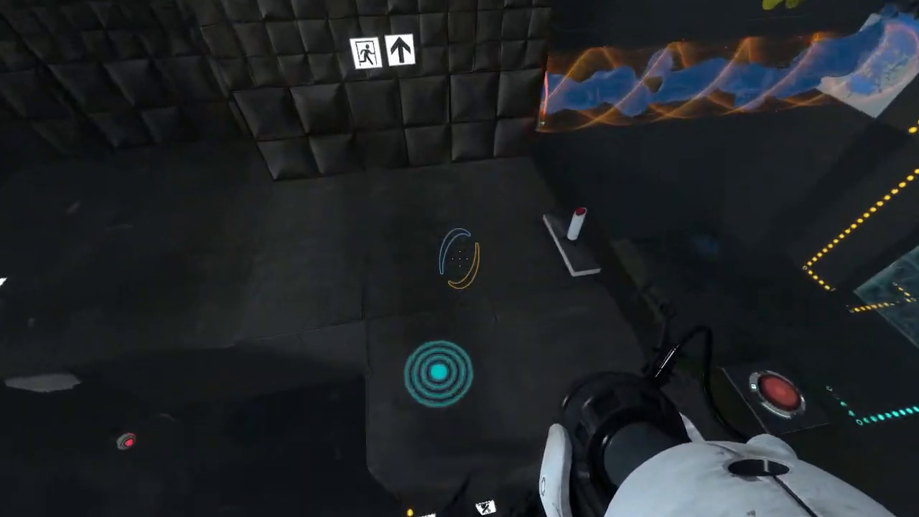
mouse_move(459, 258)
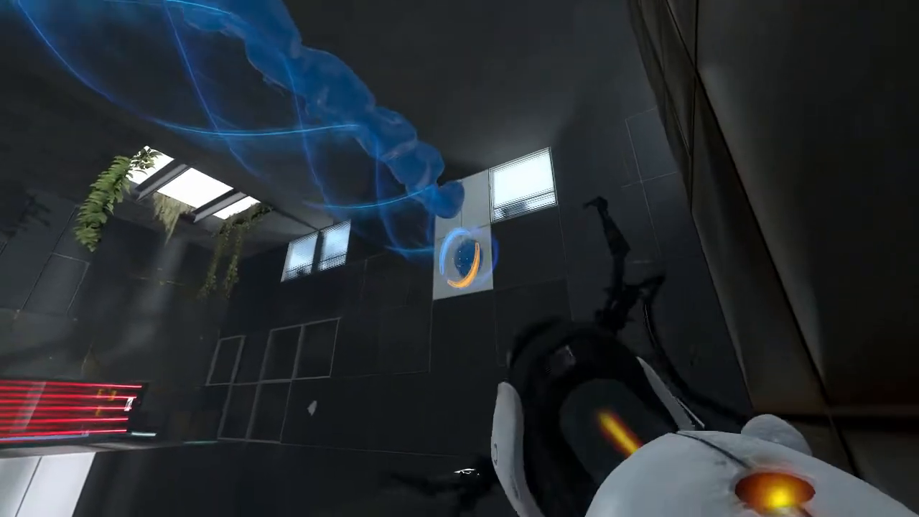
mouse_move(459, 258)
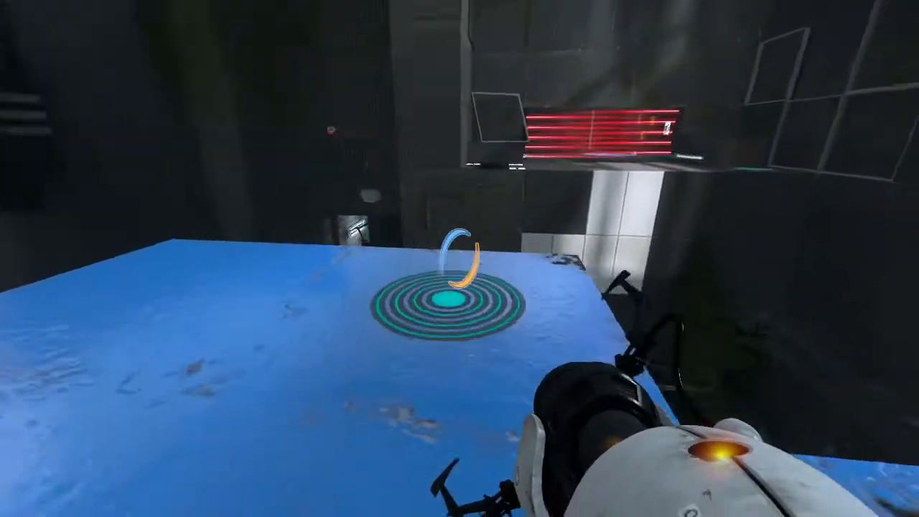
mouse_move(460, 259)
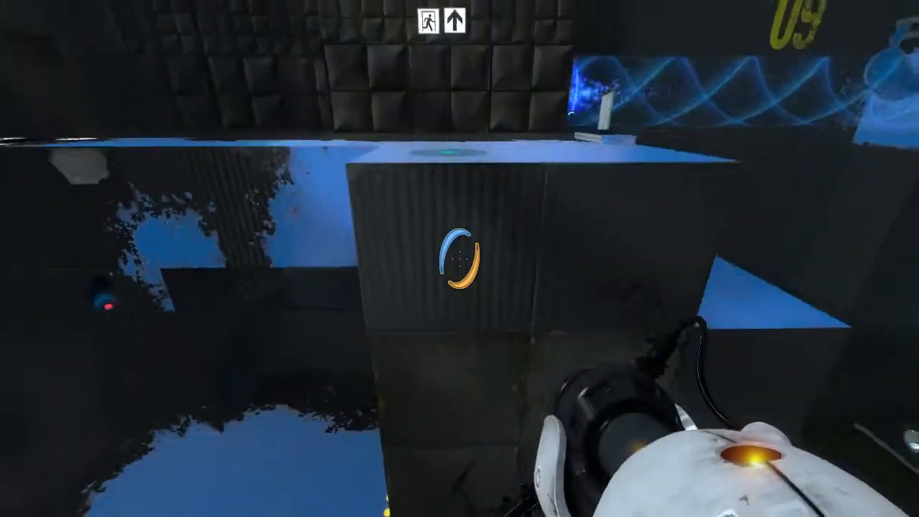
mouse_move(459, 259)
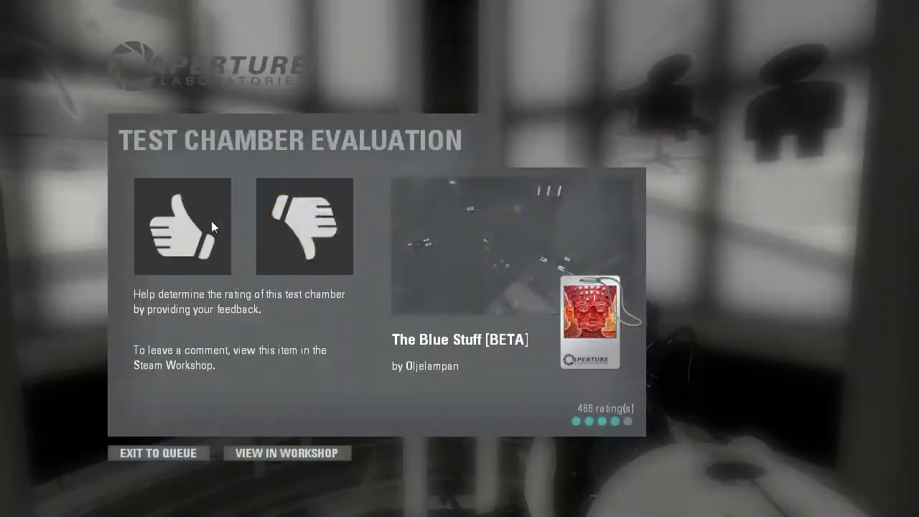
Rate 'The Blue Stuff [BETA]' with a thumbs-up on the Test Chamber Evaluation screen
click(182, 227)
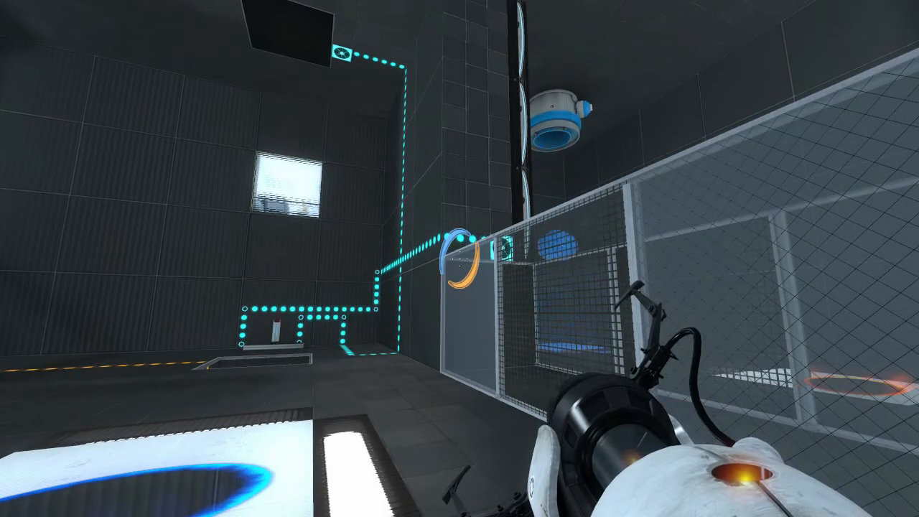
mouse_move(460, 259)
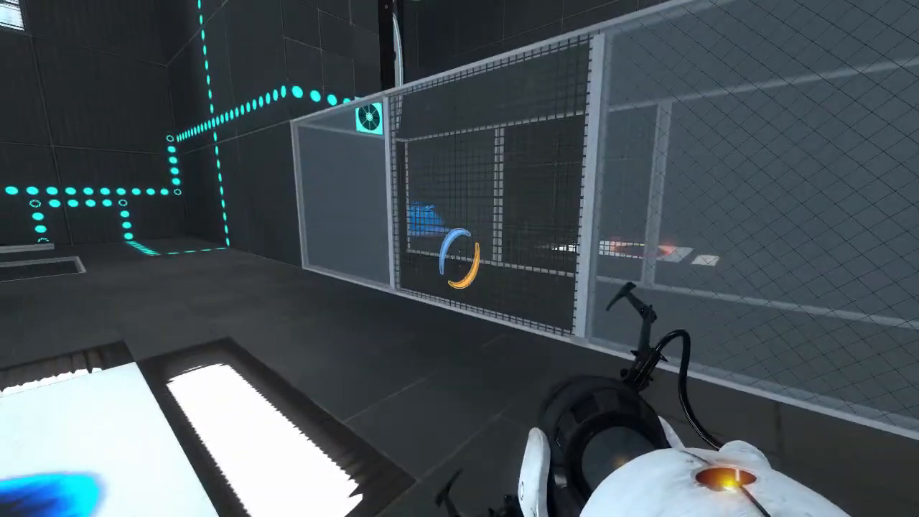
mouse_move(460, 258)
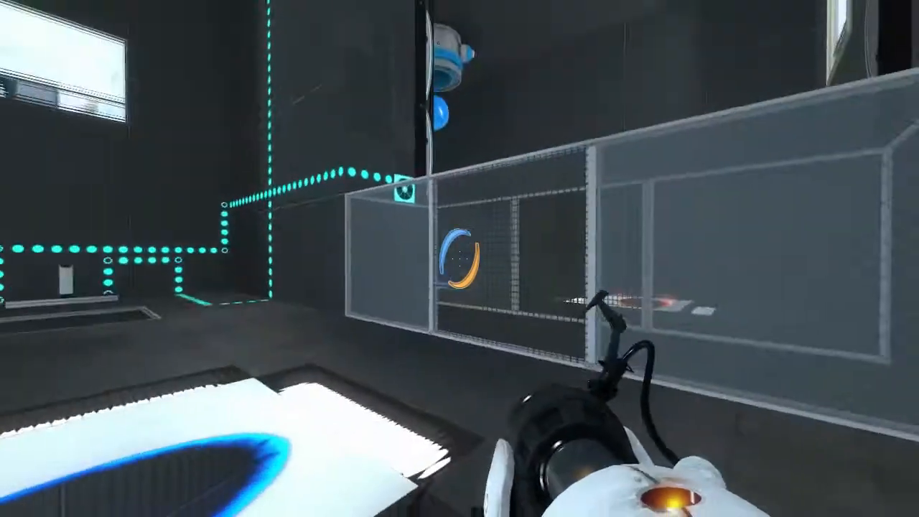
mouse_move(459, 258)
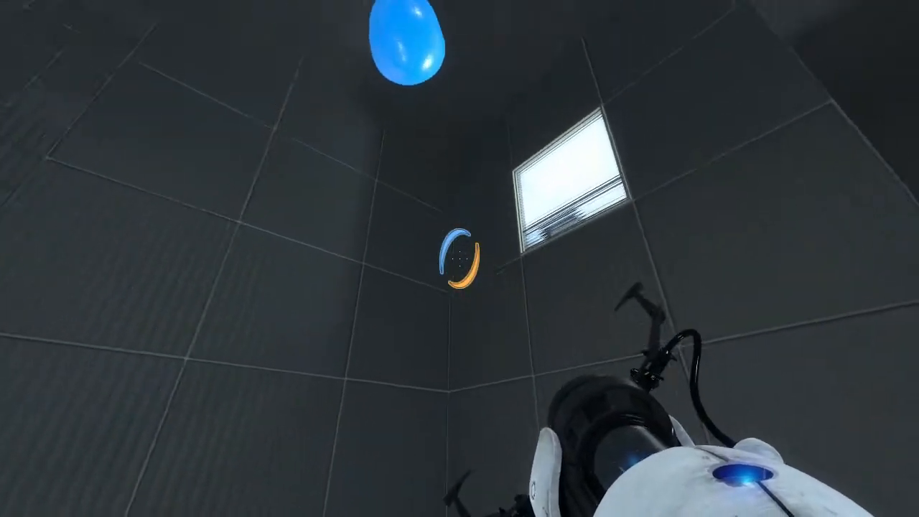
mouse_move(459, 258)
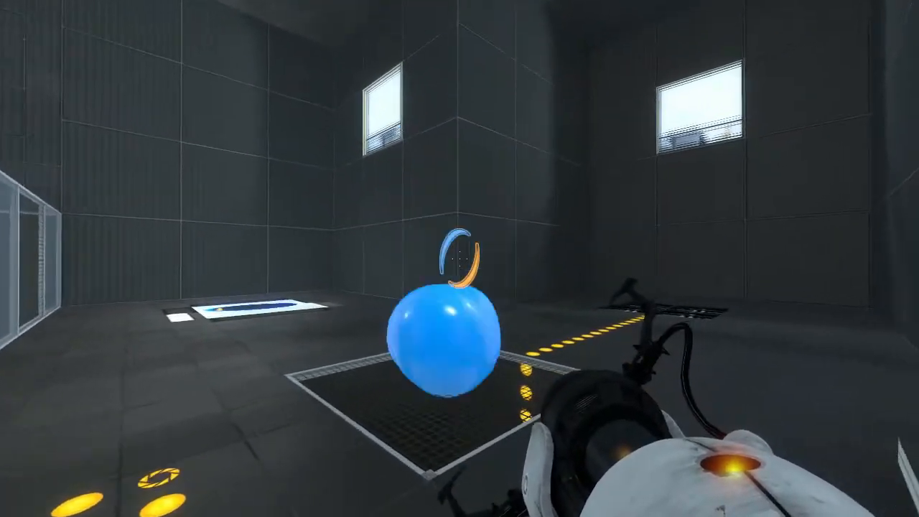
mouse_move(459, 259)
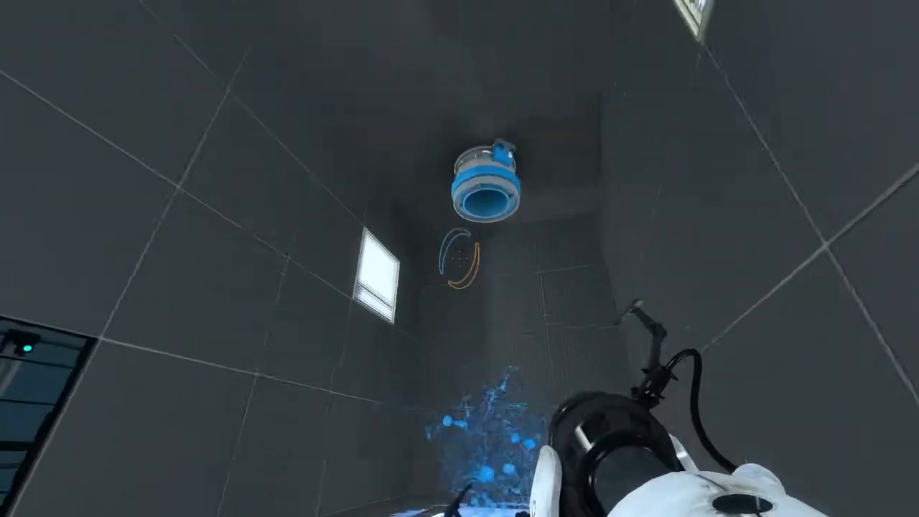
mouse_move(459, 258)
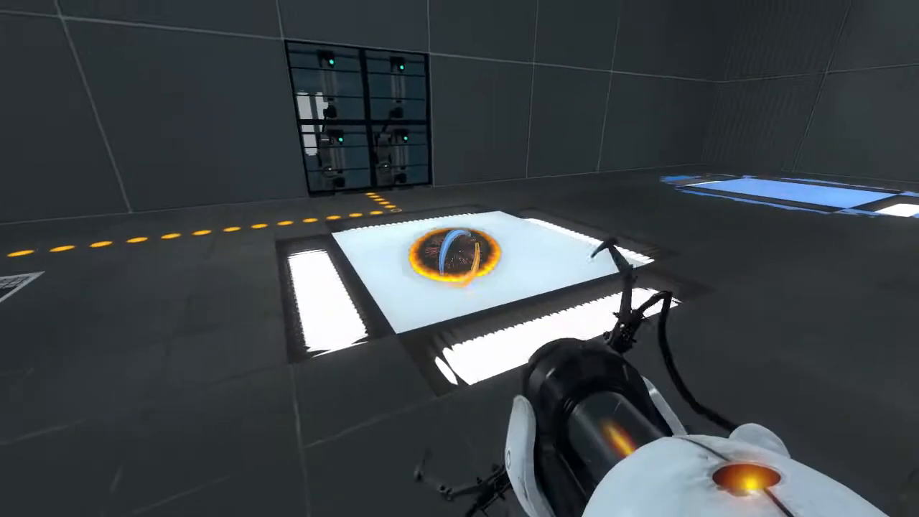
mouse_move(459, 258)
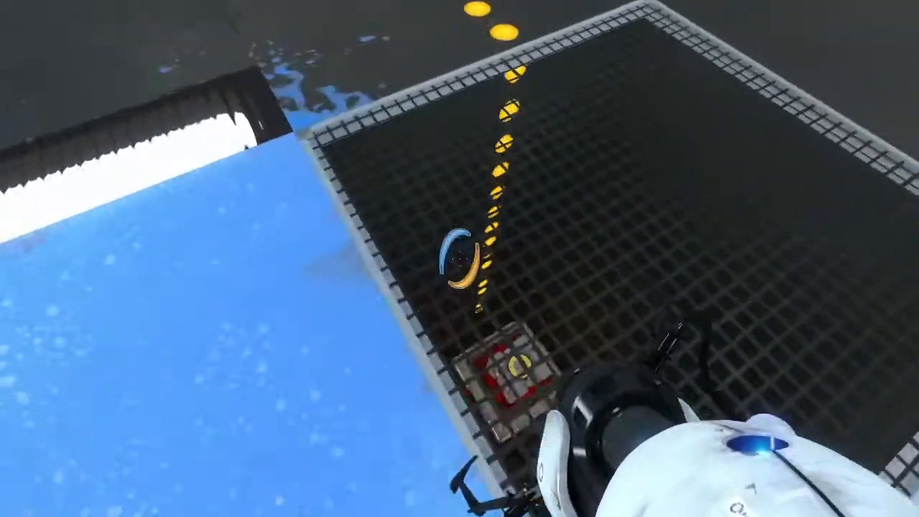
mouse_move(459, 258)
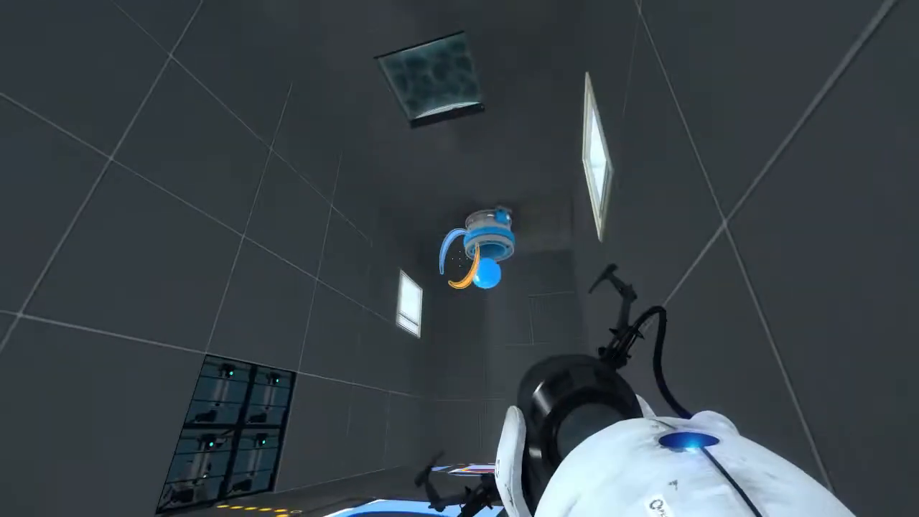
mouse_move(460, 258)
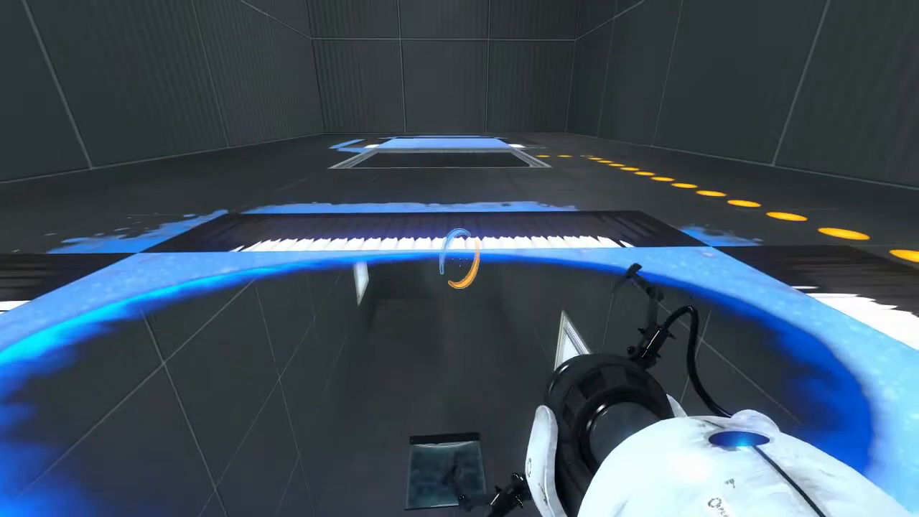
mouse_move(460, 258)
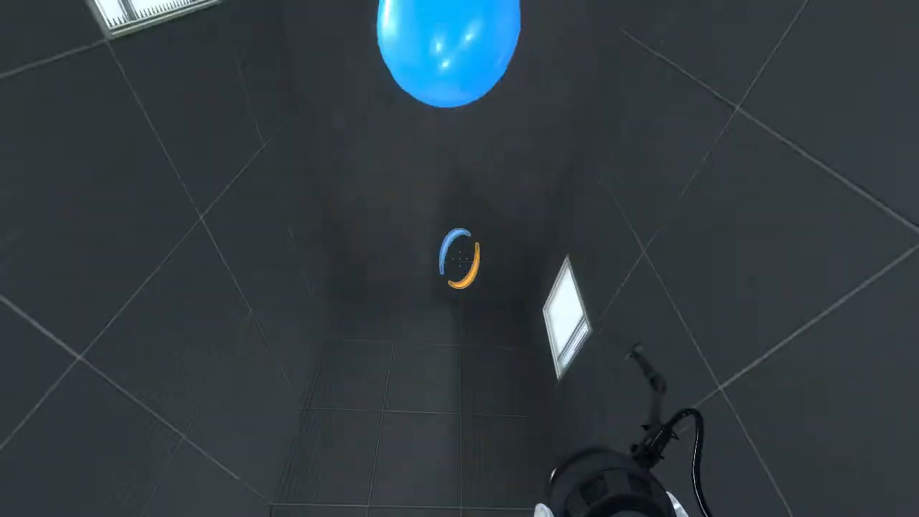
mouse_move(459, 259)
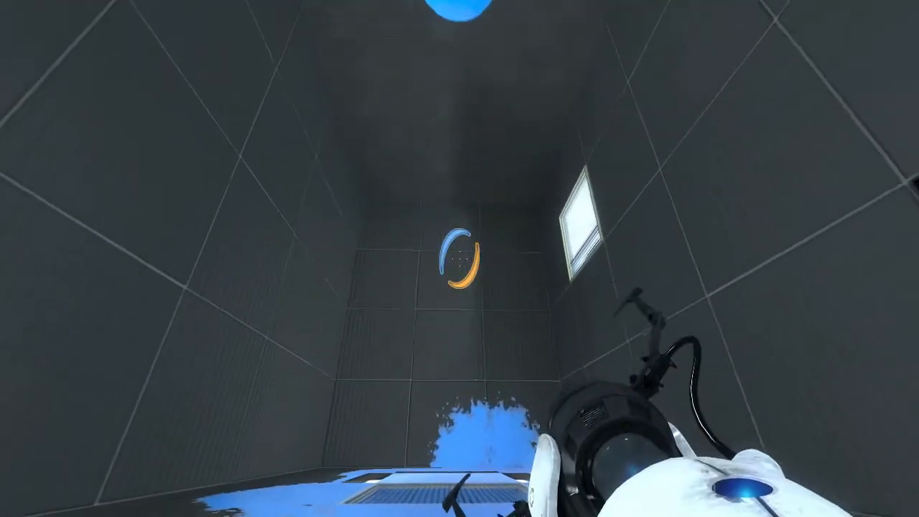
mouse_move(460, 258)
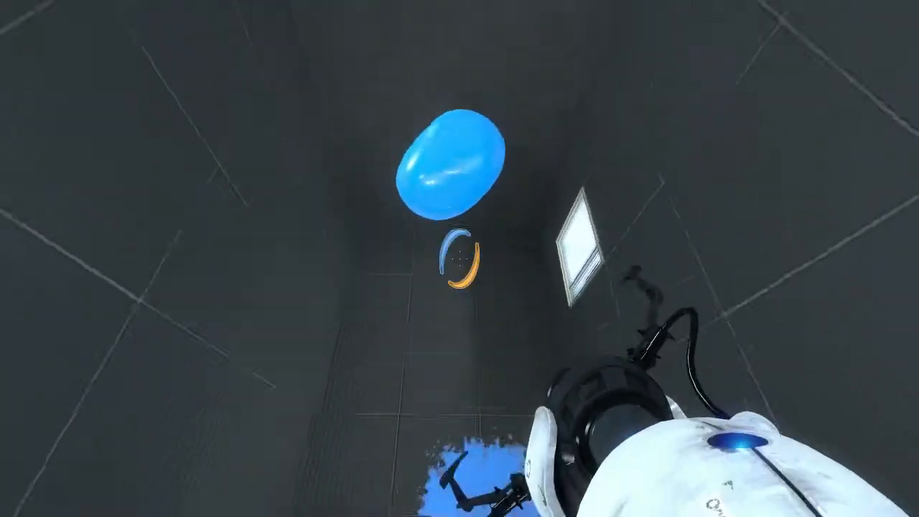
mouse_move(459, 258)
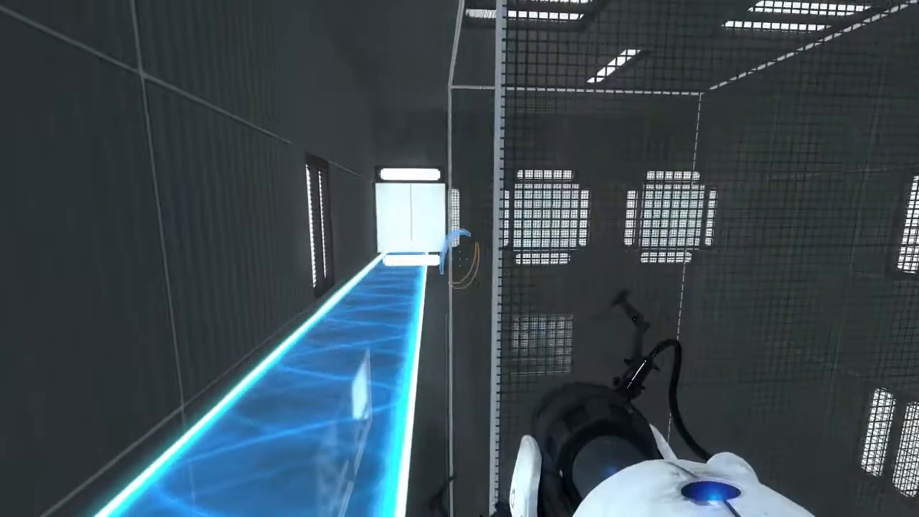
mouse_move(459, 258)
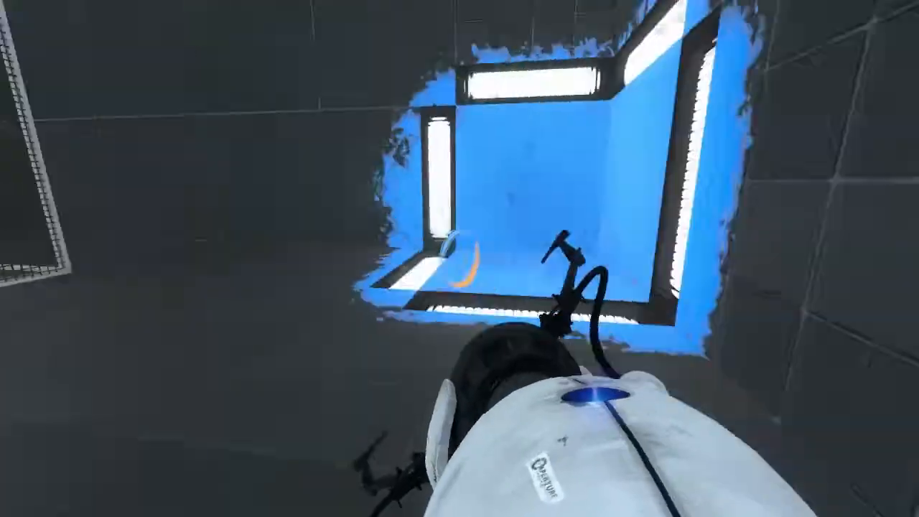
mouse_move(459, 258)
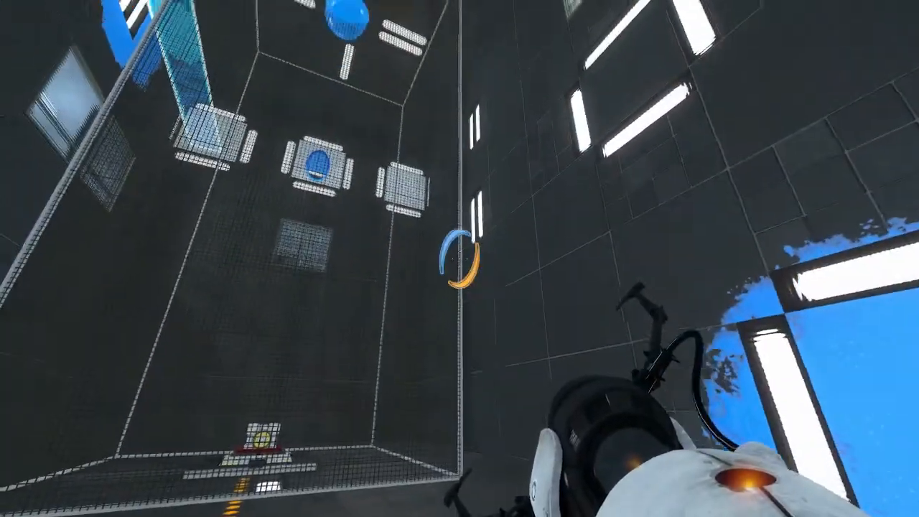
mouse_move(460, 259)
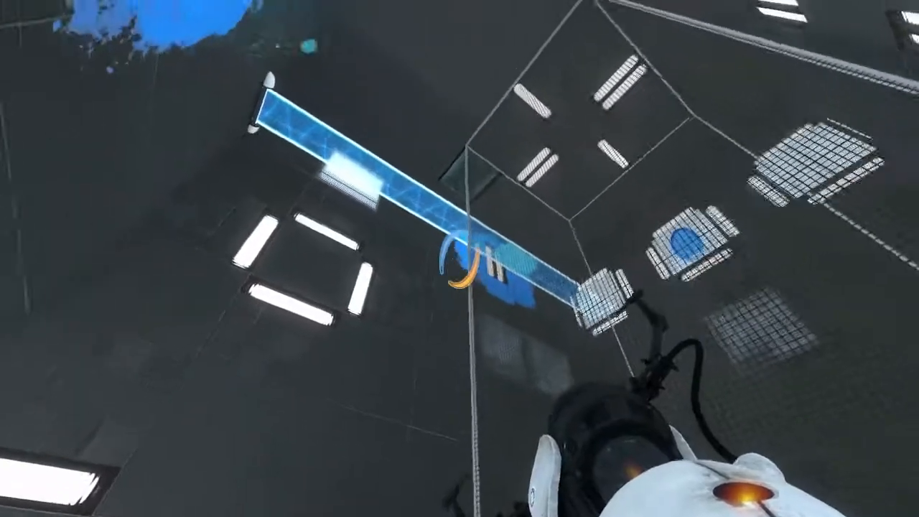
mouse_move(459, 259)
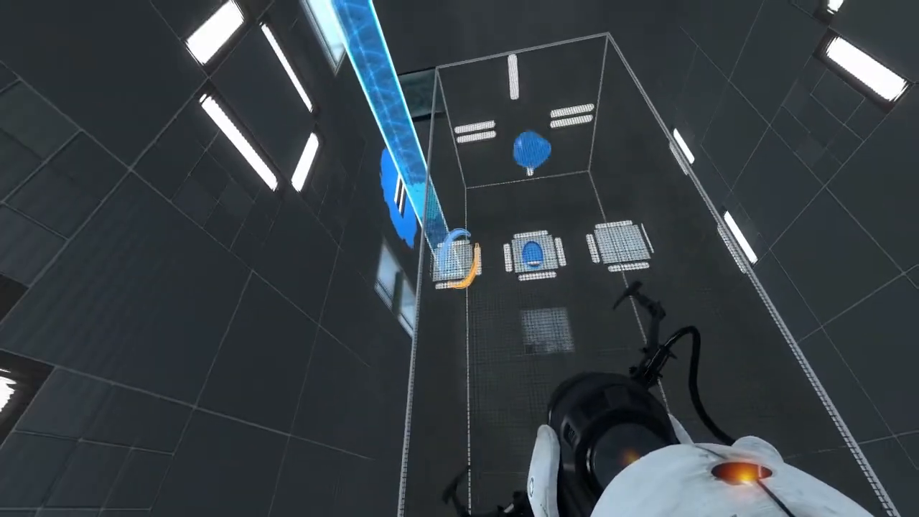
mouse_move(459, 258)
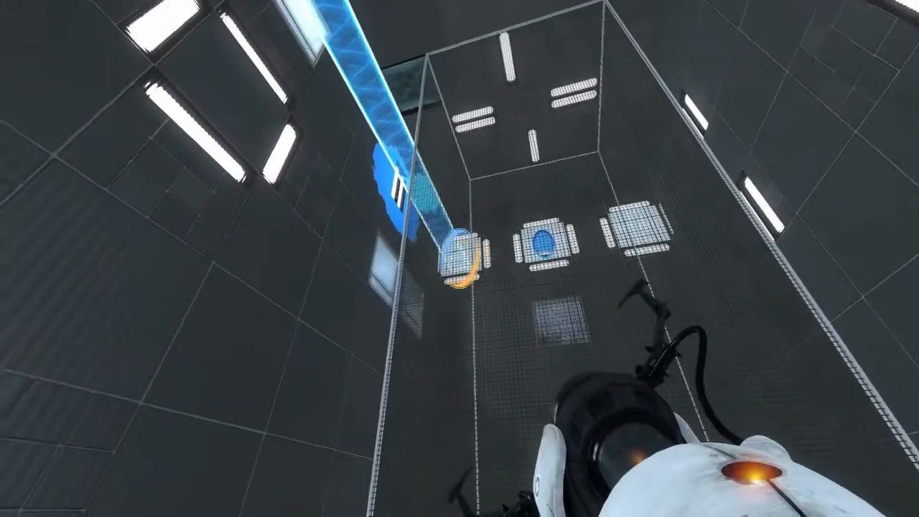
mouse_move(459, 259)
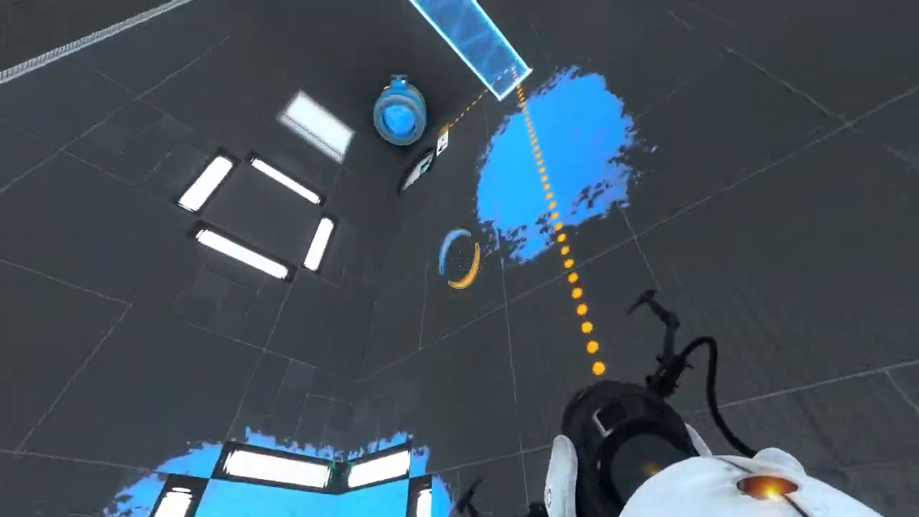
mouse_move(460, 259)
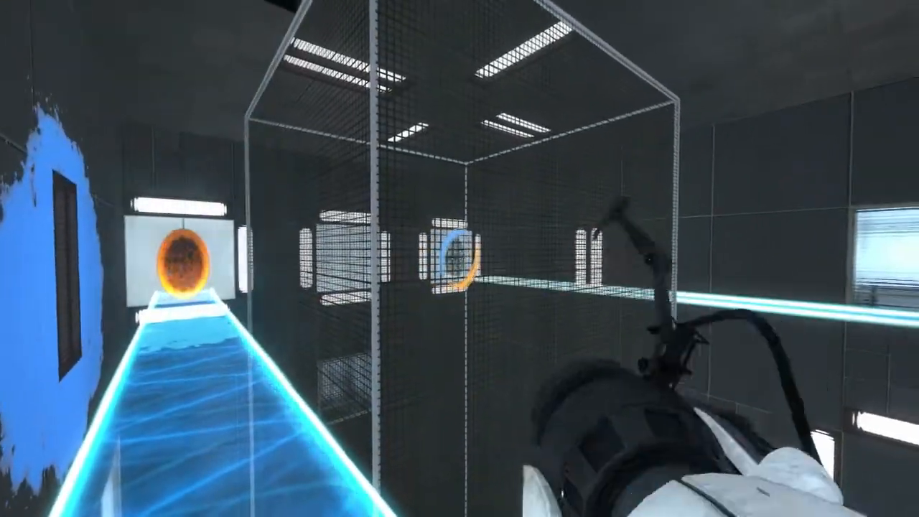
mouse_move(459, 258)
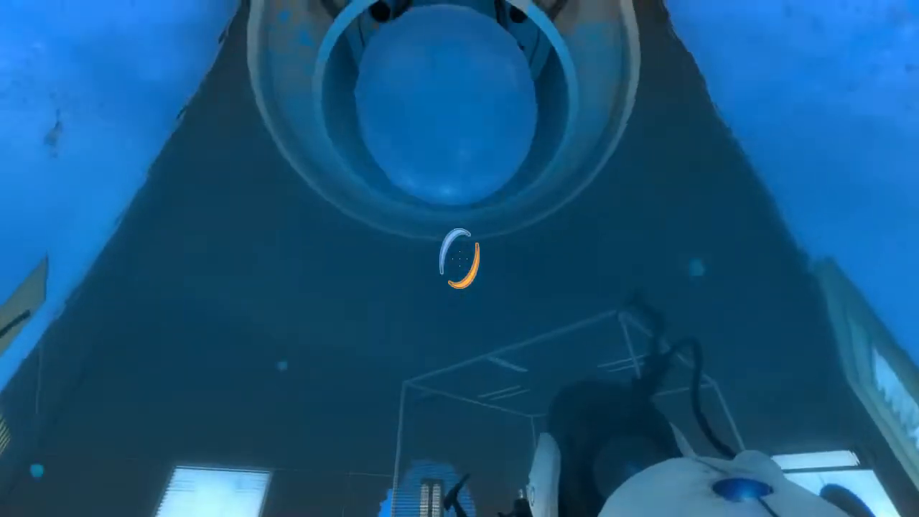
mouse_move(459, 259)
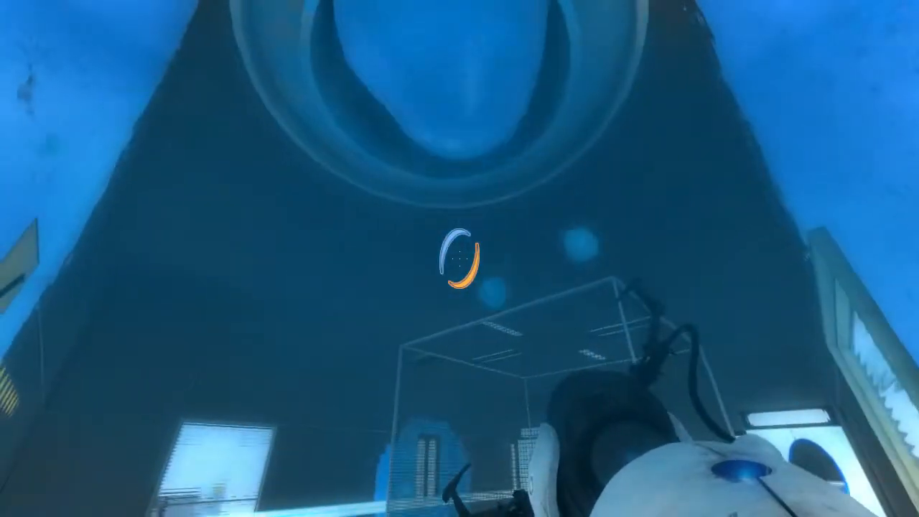
mouse_move(459, 258)
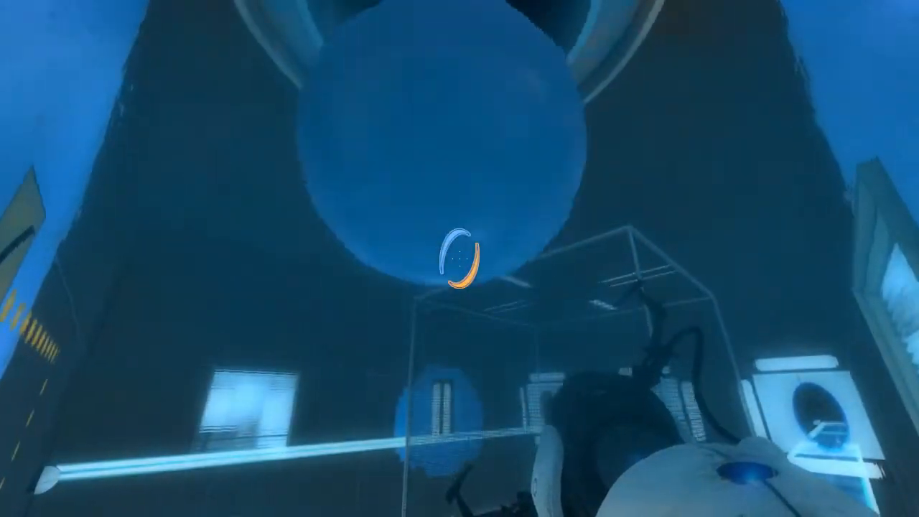
mouse_move(459, 259)
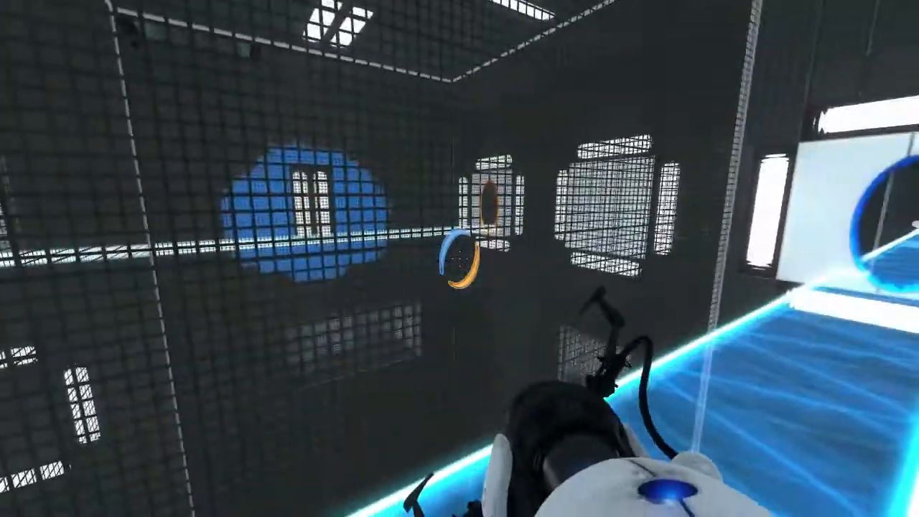
mouse_move(459, 258)
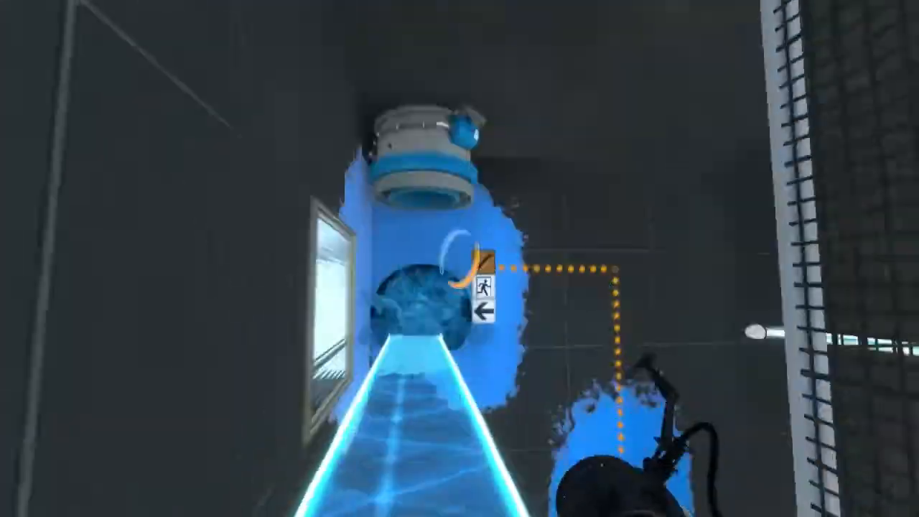
mouse_move(459, 258)
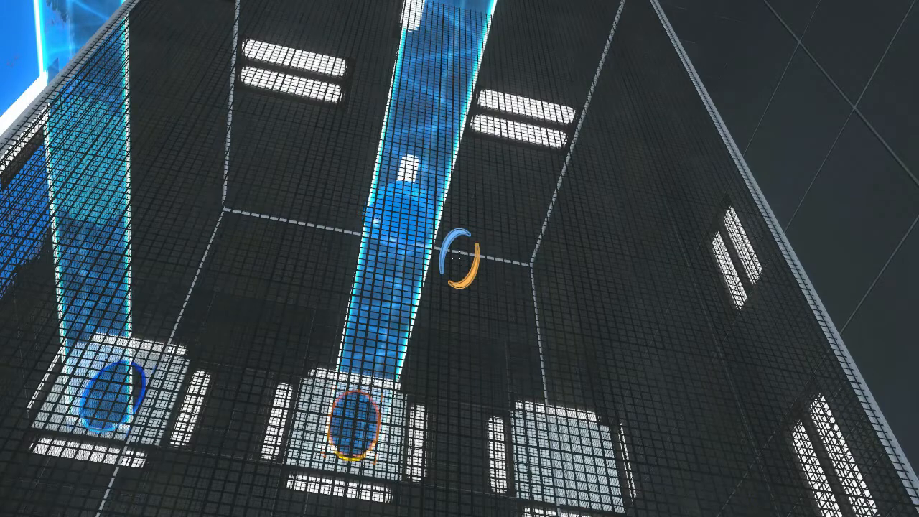
mouse_move(459, 258)
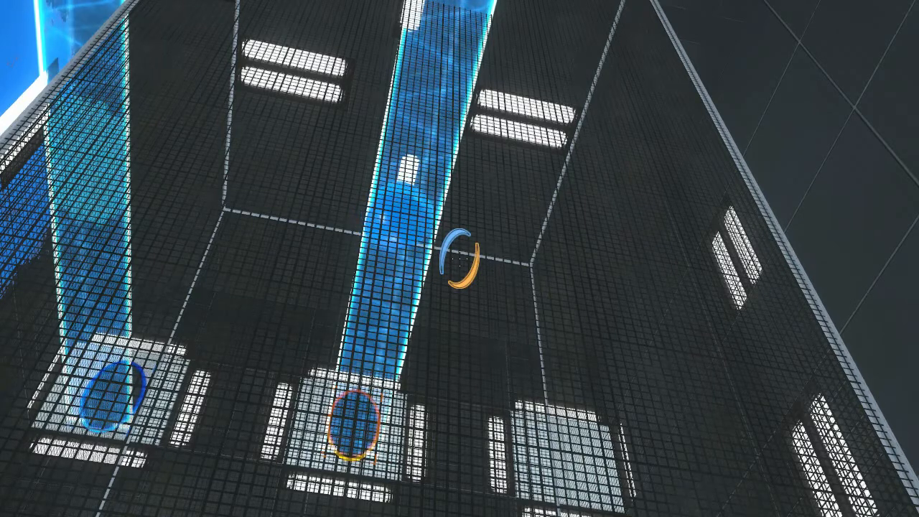
mouse_move(459, 258)
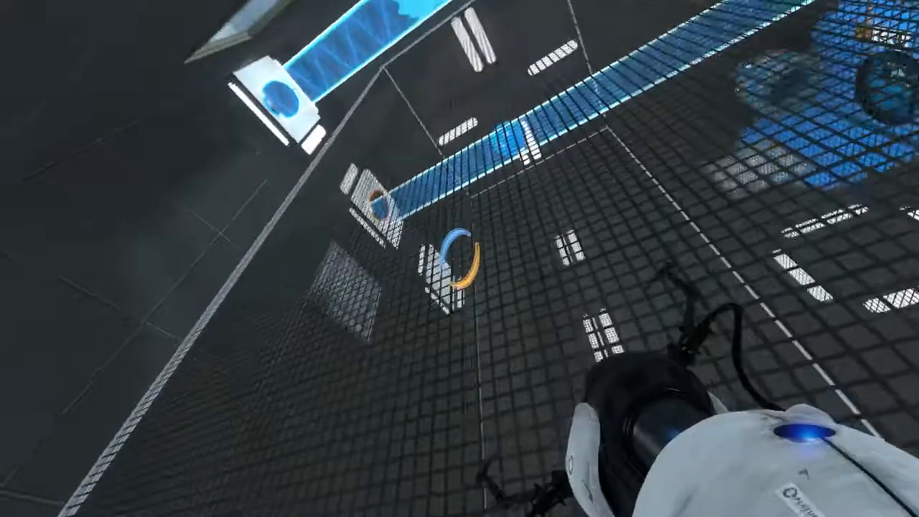
mouse_move(459, 259)
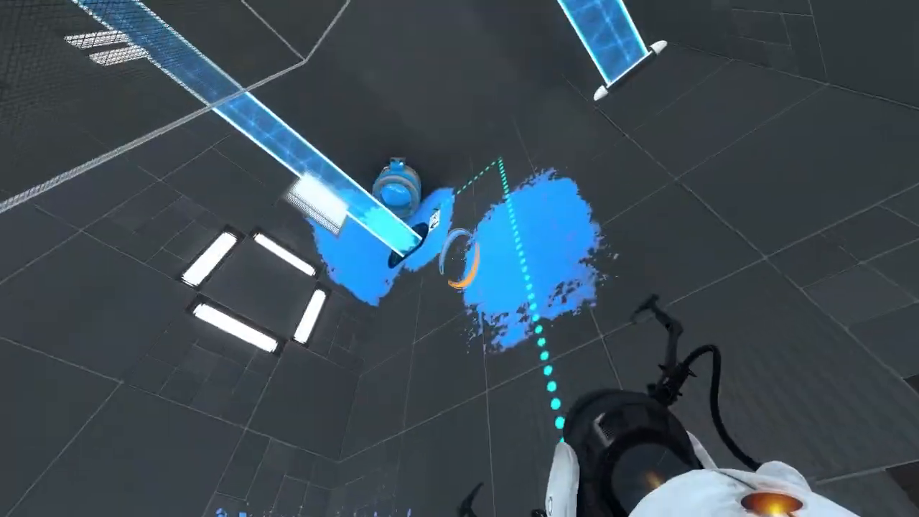
mouse_move(459, 258)
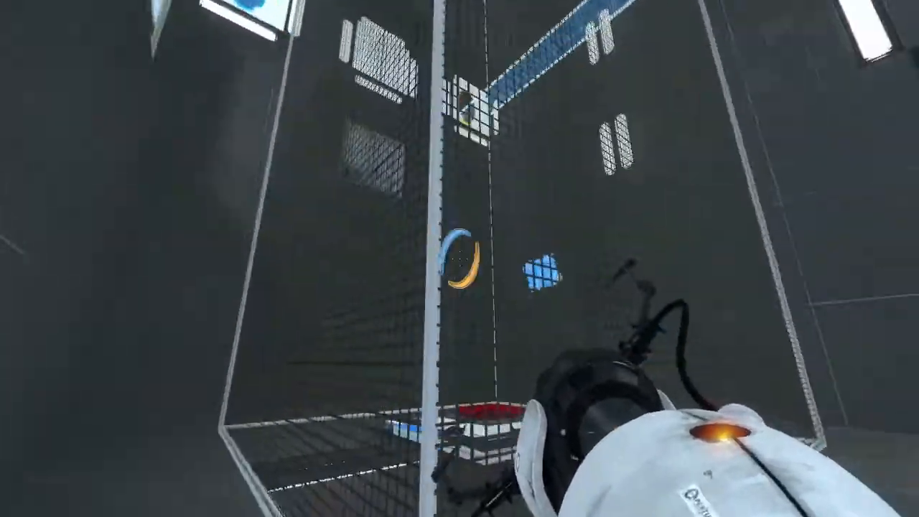